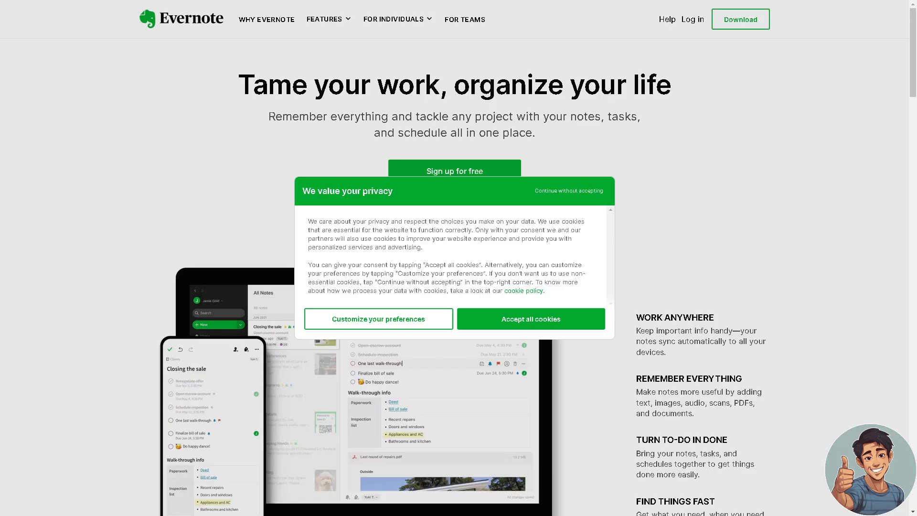
{"action": "mouse_move", "coordinate": [431, 241]}
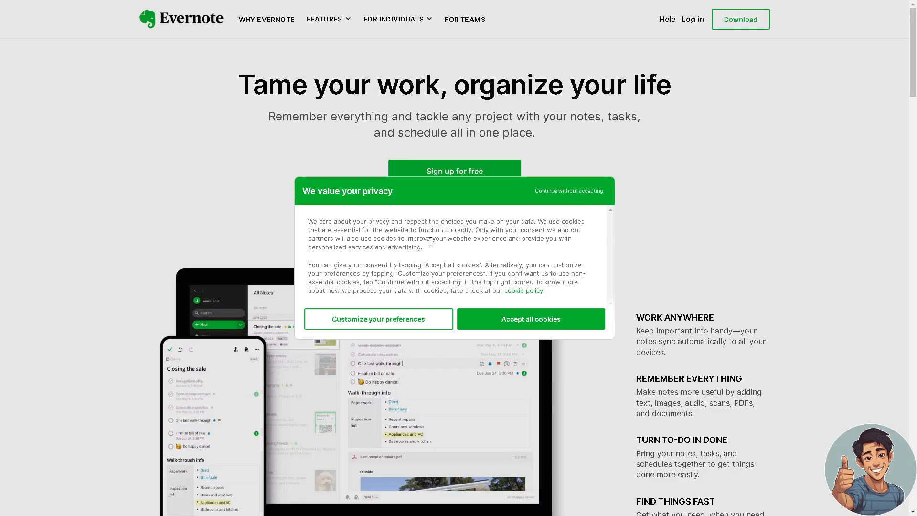
Scroll down past the hero to the 'Find your productivity happy place' section
{"action": "scroll", "scroll_direction": "down", "scroll_amount": 3}
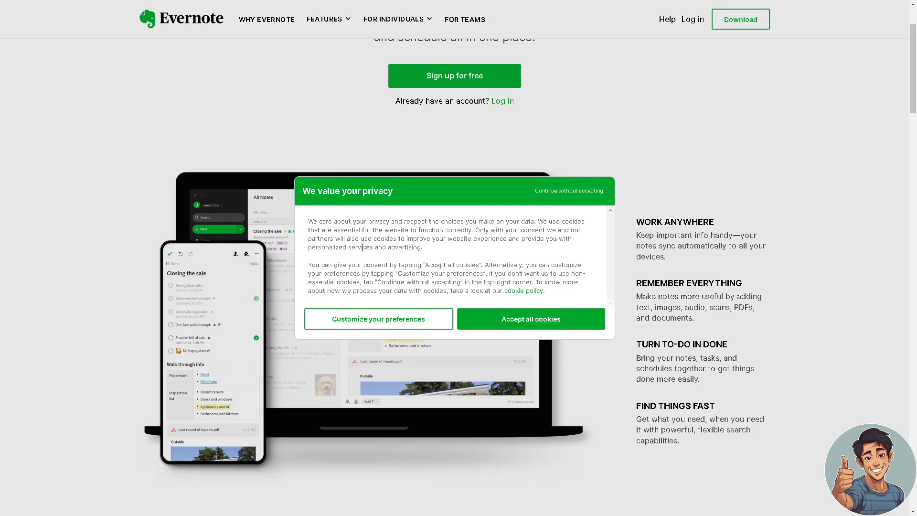
{"action": "mouse_move", "coordinate": [365, 257]}
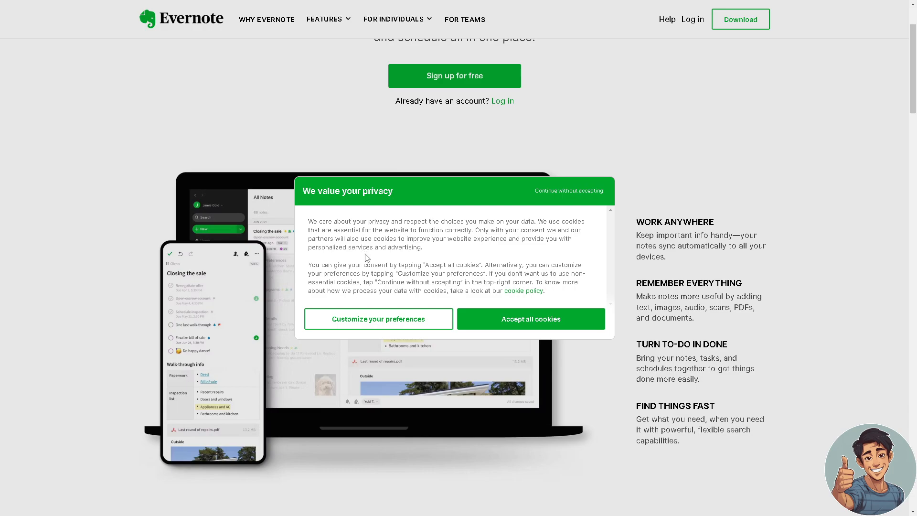
{"action": "scroll", "scroll_direction": "down", "scroll_amount": 3}
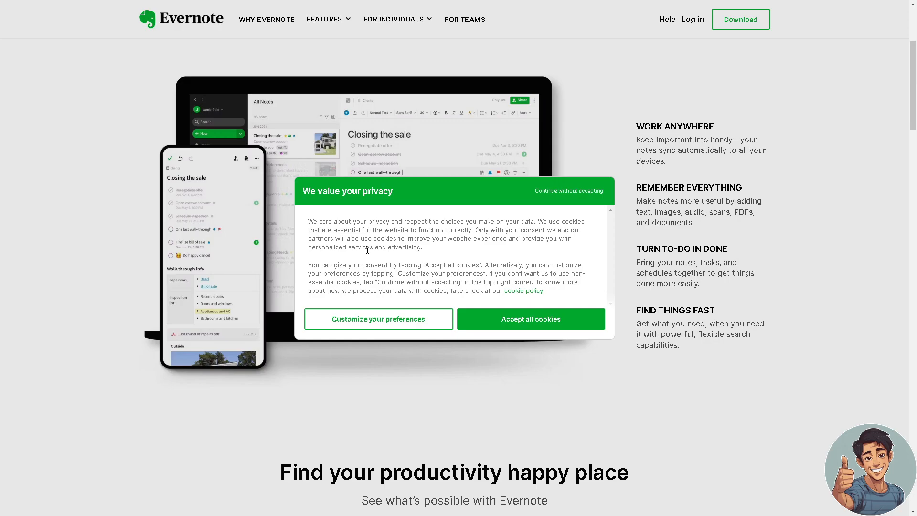
{"action": "scroll", "scroll_direction": "down", "scroll_amount": 3}
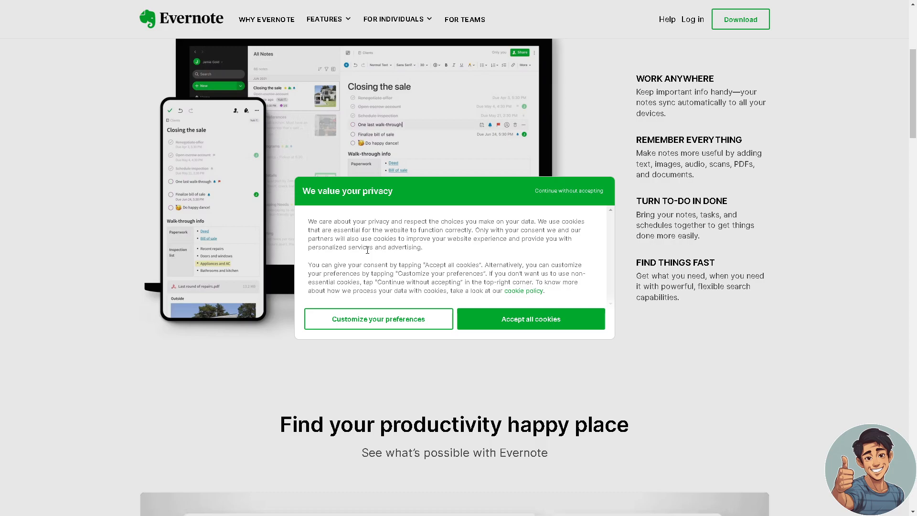
{"action": "scroll", "scroll_direction": "down", "scroll_amount": 3}
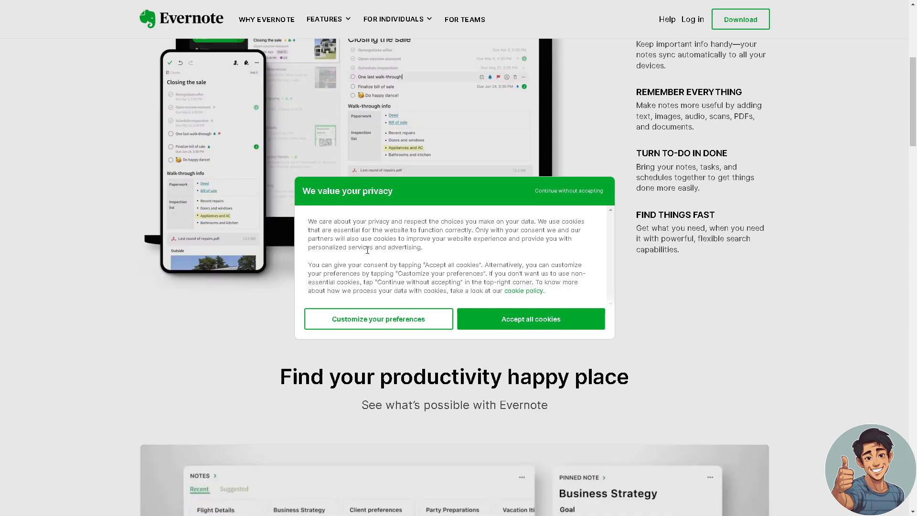
{"action": "scroll", "scroll_direction": "down", "scroll_amount": 3}
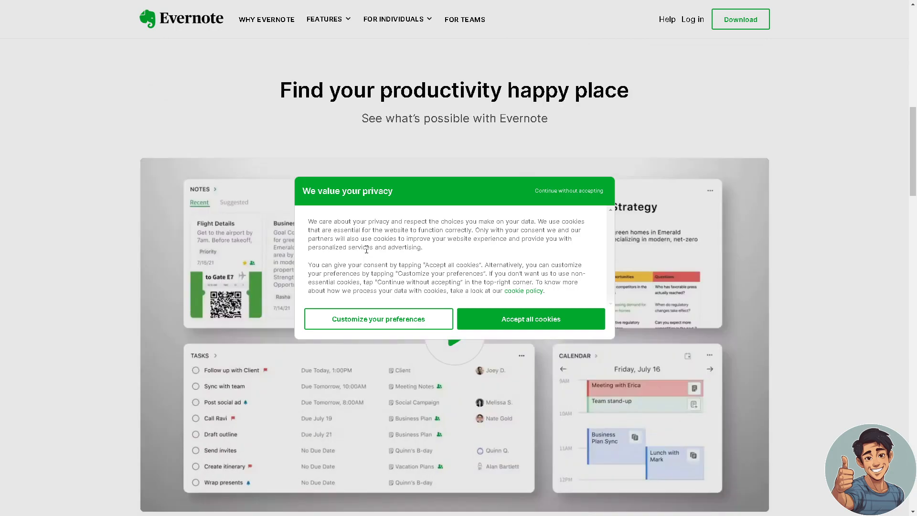
Dismiss the cookie privacy notice and move down through the press testimonials
{"action": "left_click", "coordinate": [530, 319]}
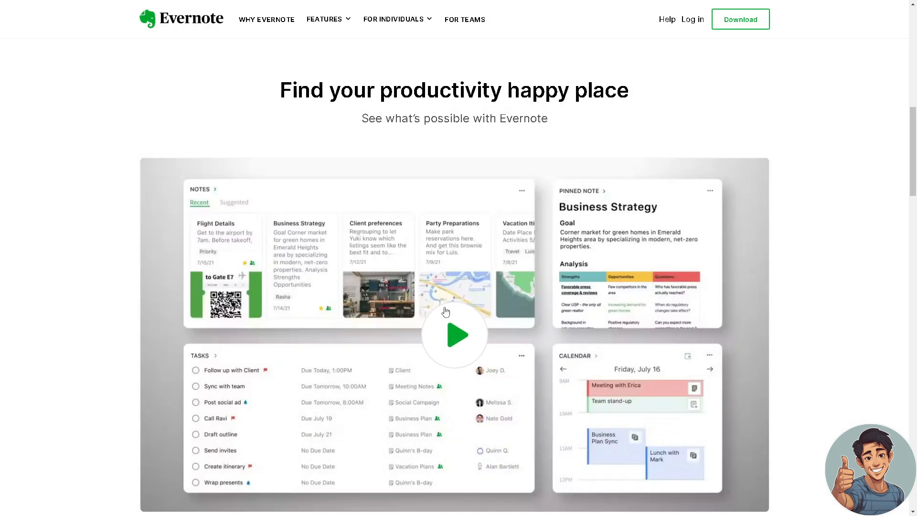
{"action": "scroll", "scroll_direction": "down", "scroll_amount": 3}
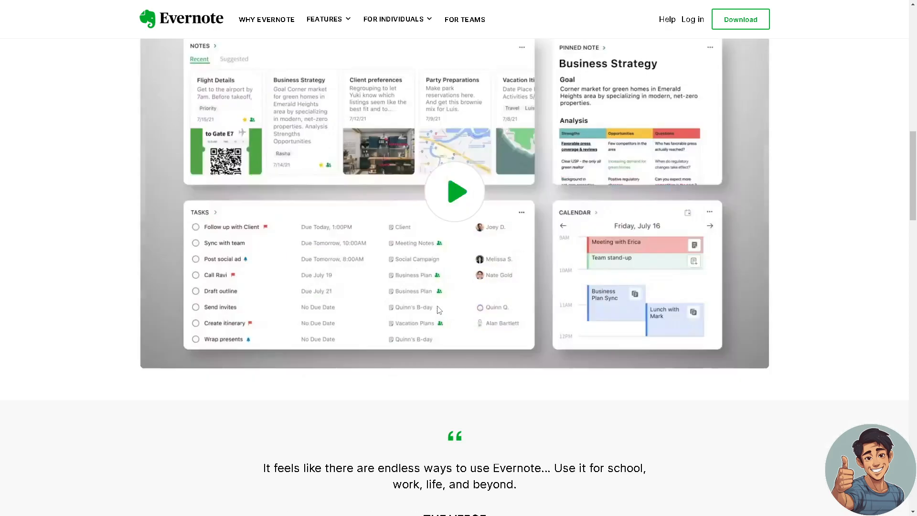
{"action": "scroll", "scroll_direction": "down", "scroll_amount": 3}
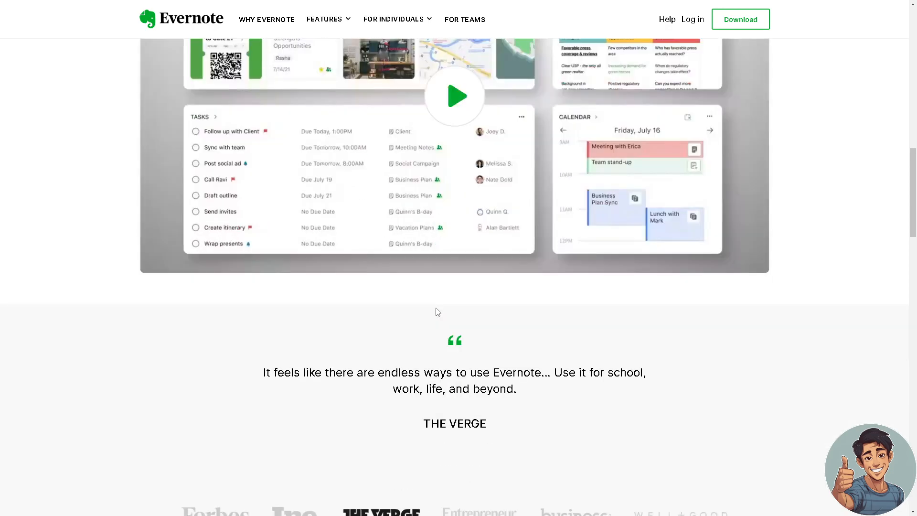
{"action": "scroll", "scroll_direction": "down", "scroll_amount": 3}
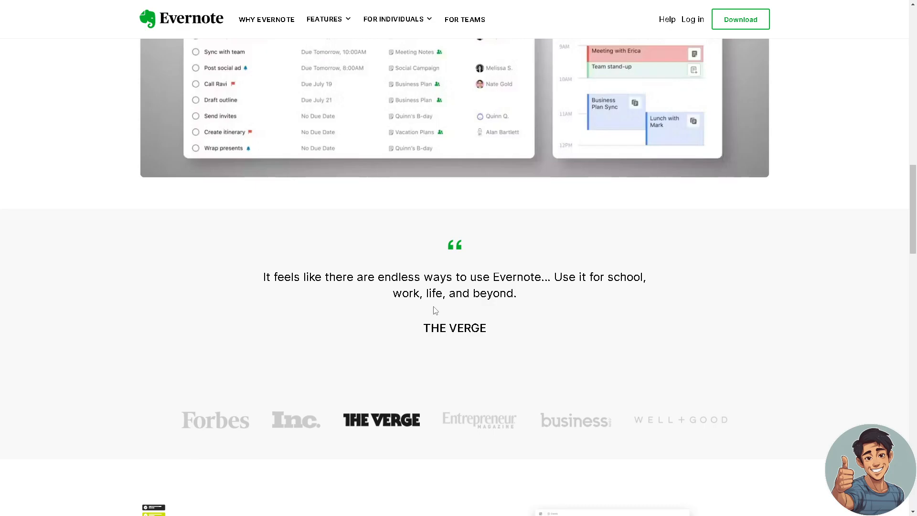
{"action": "scroll", "scroll_direction": "down", "scroll_amount": 3}
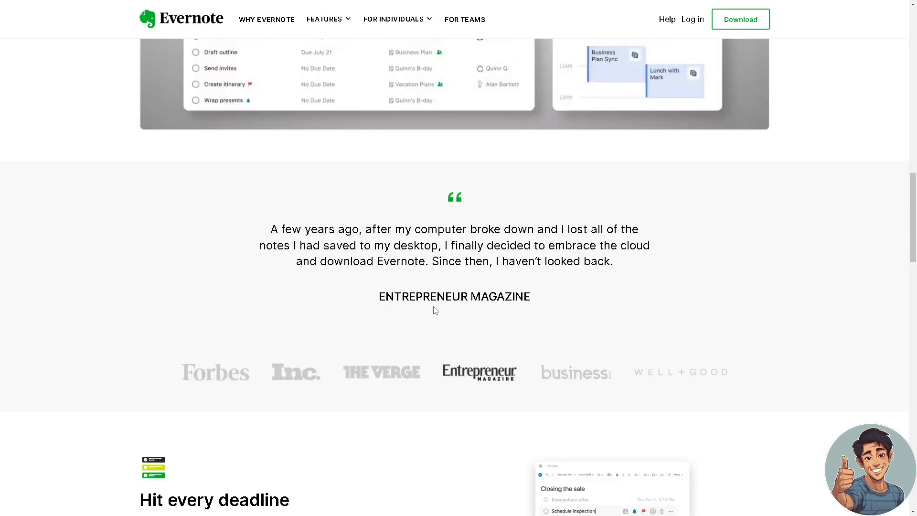
{"action": "mouse_move", "coordinate": [384, 345]}
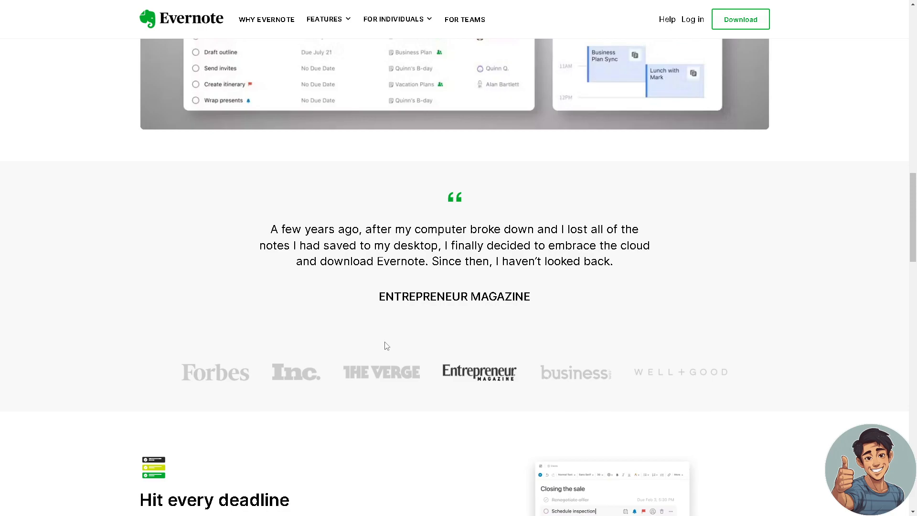
Continue past 'Hit every deadline' to the 'Go paperless' feature section
{"action": "scroll", "scroll_direction": "down", "scroll_amount": 3}
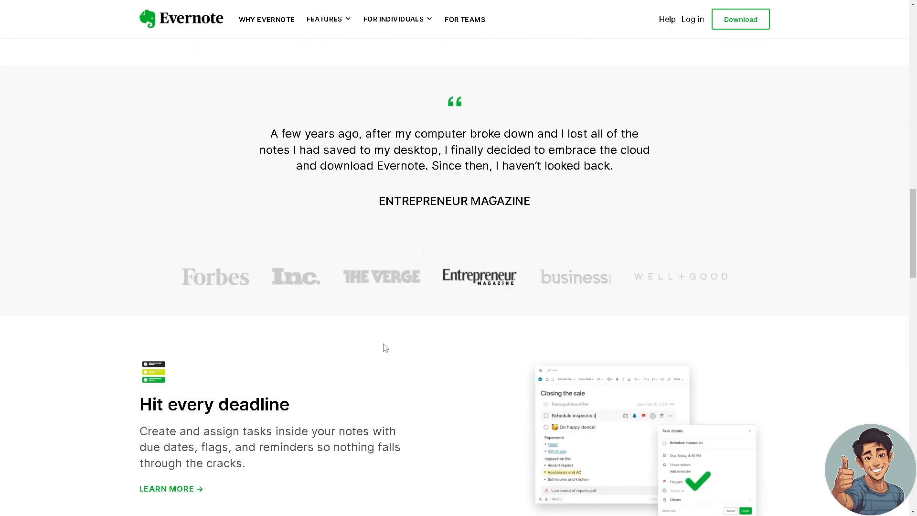
{"action": "scroll", "scroll_direction": "down", "scroll_amount": 3}
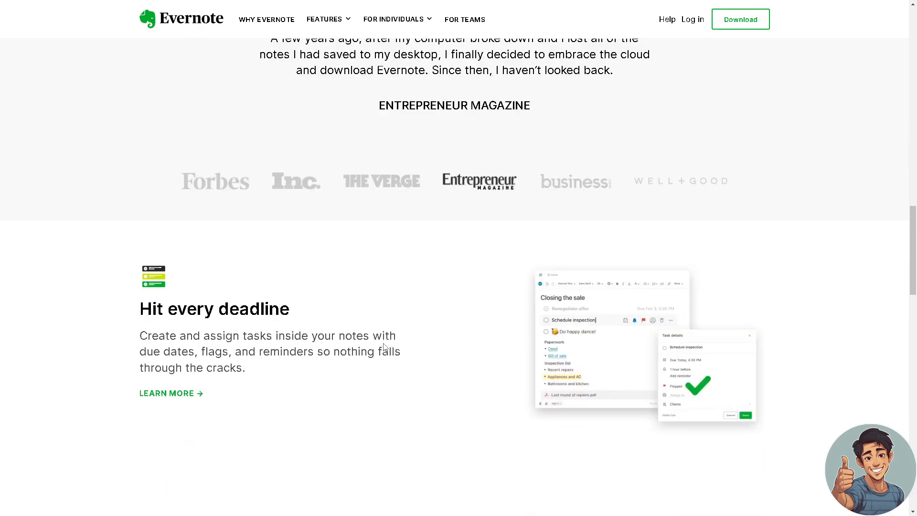
{"action": "scroll", "scroll_direction": "down", "scroll_amount": 3}
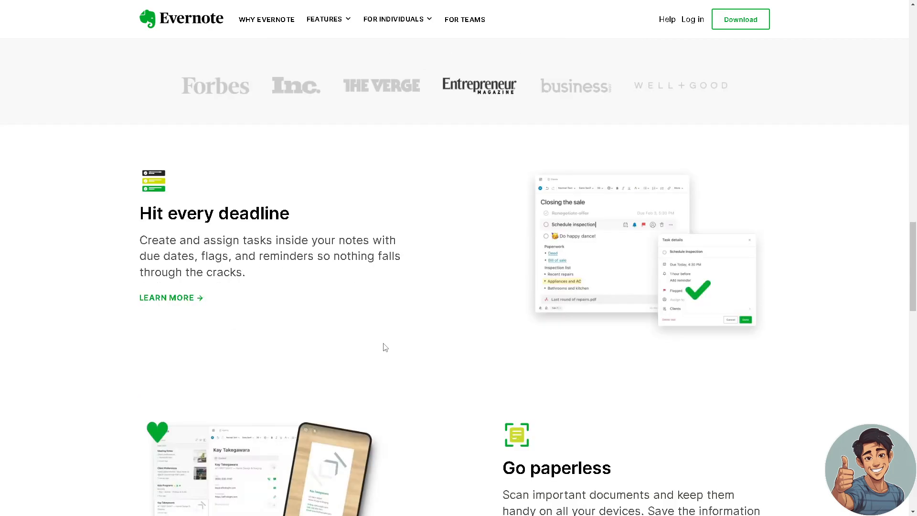
{"action": "scroll", "scroll_direction": "down", "scroll_amount": 3}
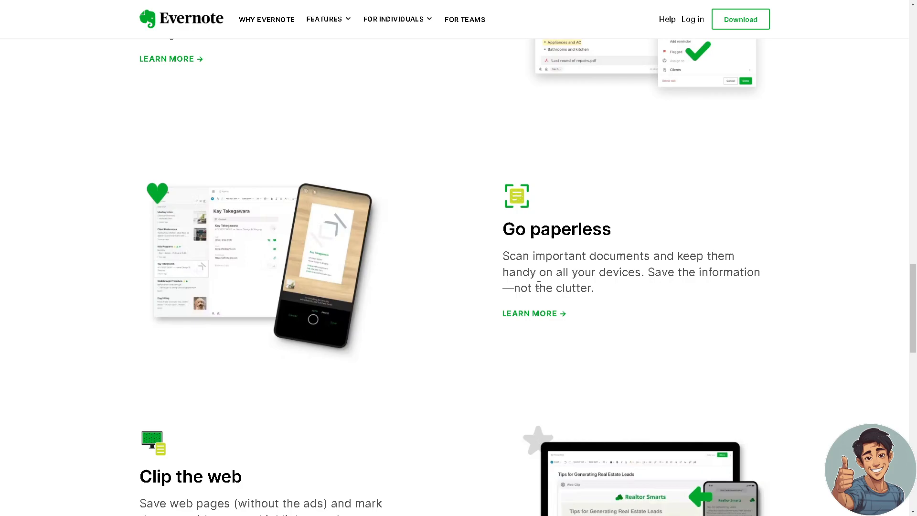
{"action": "mouse_move", "coordinate": [472, 287]}
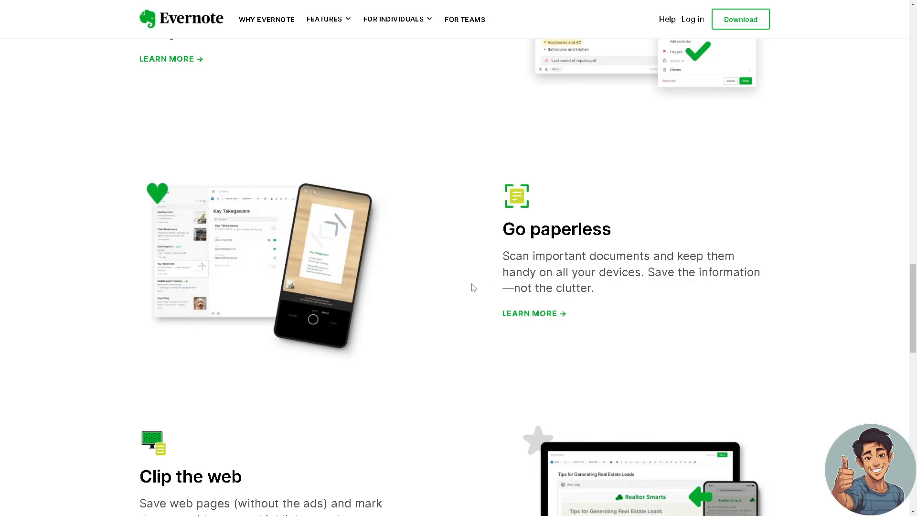
{"action": "scroll", "scroll_direction": "down", "scroll_amount": 3}
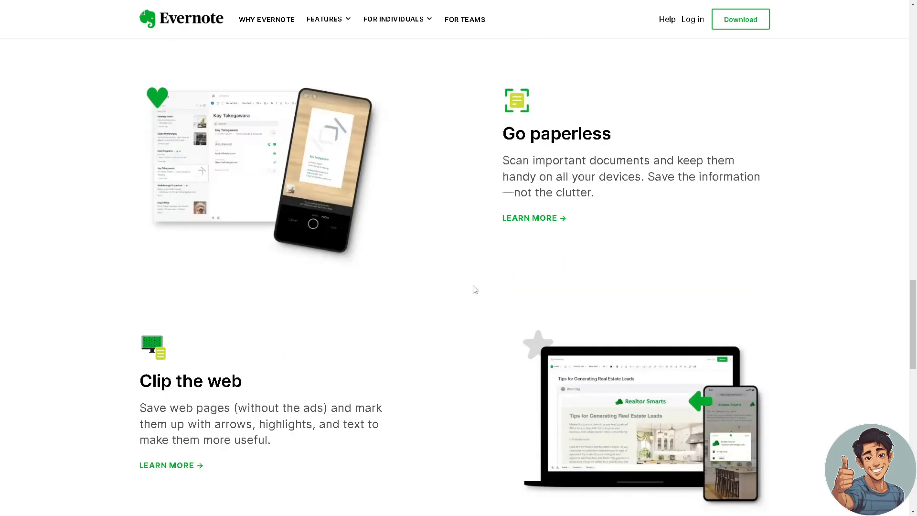
{"action": "scroll", "scroll_direction": "down", "scroll_amount": 3}
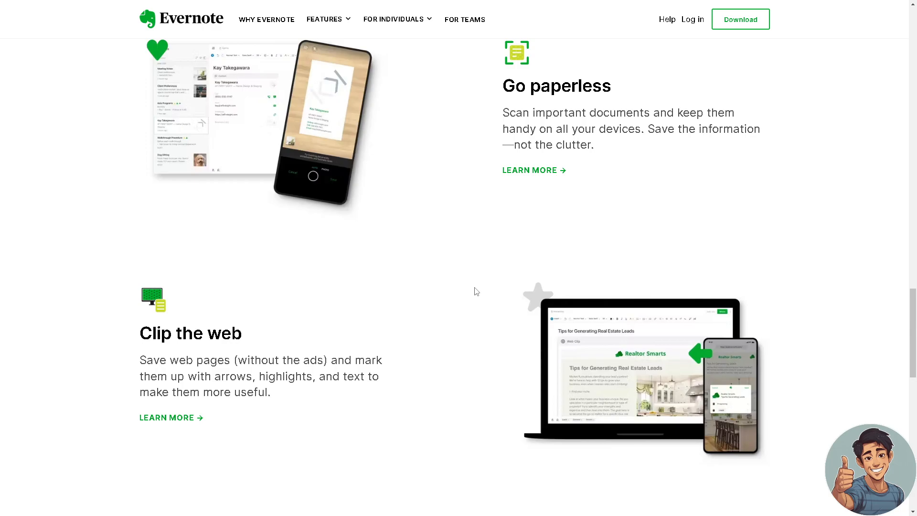
{"action": "scroll", "scroll_direction": "down", "scroll_amount": 3}
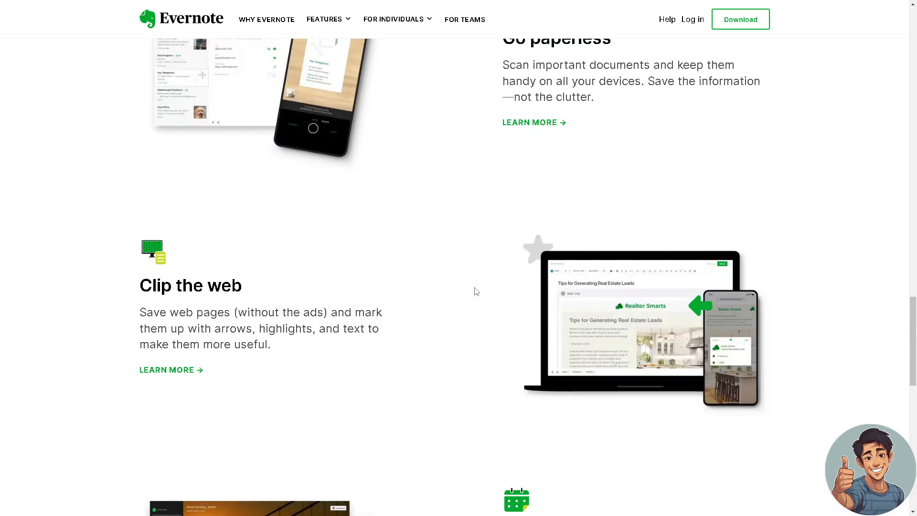
{"action": "scroll", "scroll_direction": "down", "scroll_amount": 3}
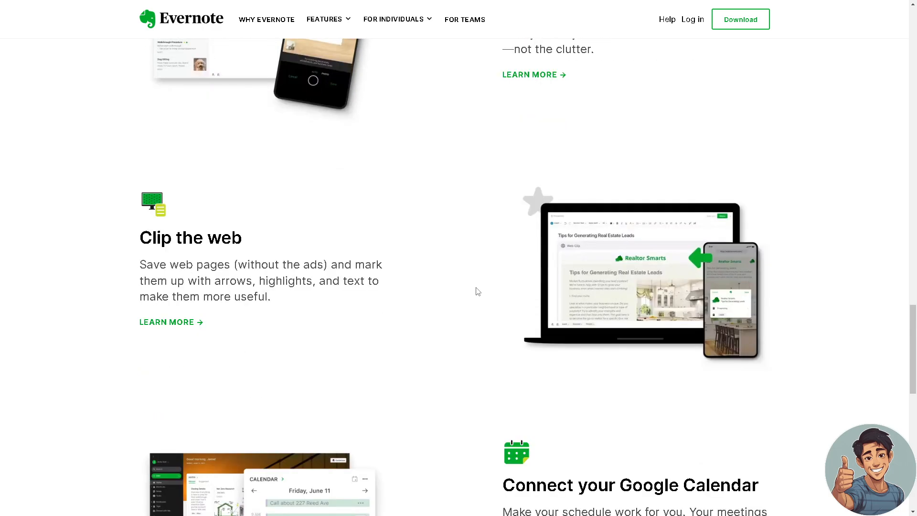
{"action": "scroll", "scroll_direction": "down", "scroll_amount": 3}
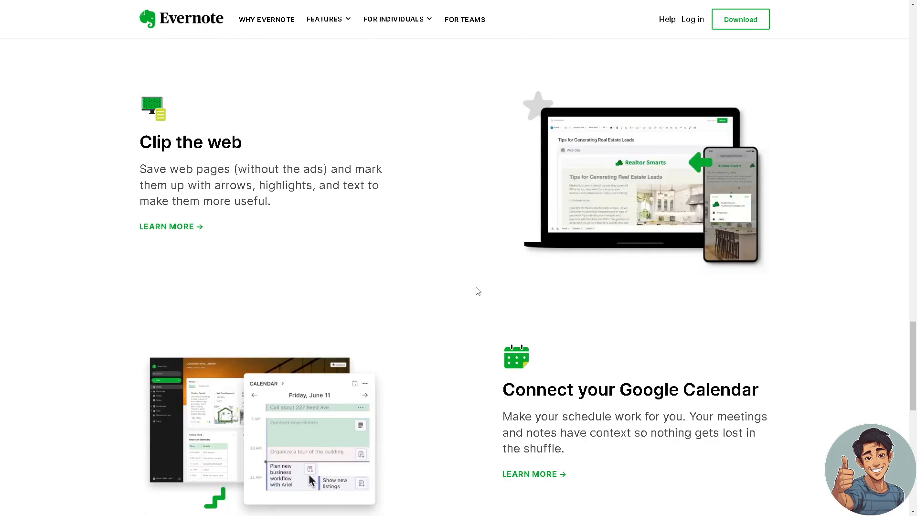
{"action": "scroll", "scroll_direction": "down", "scroll_amount": 3}
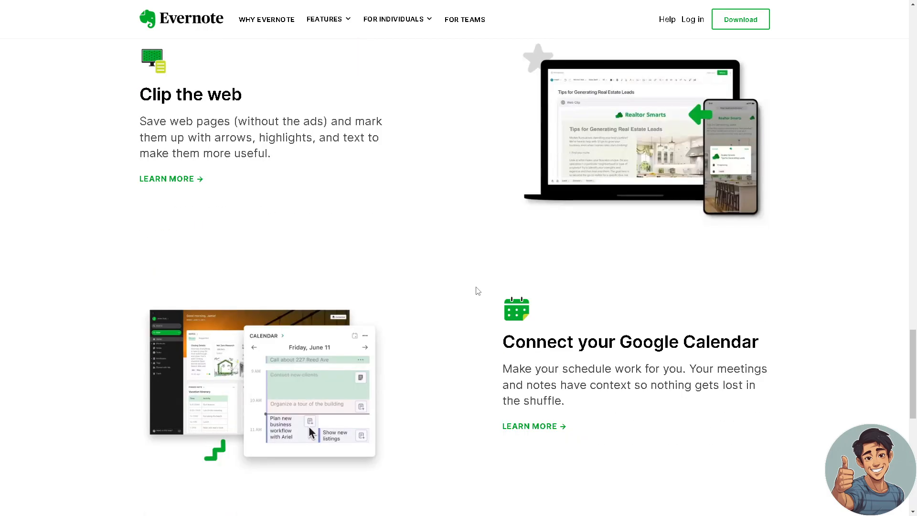
{"action": "scroll", "scroll_direction": "down", "scroll_amount": 3}
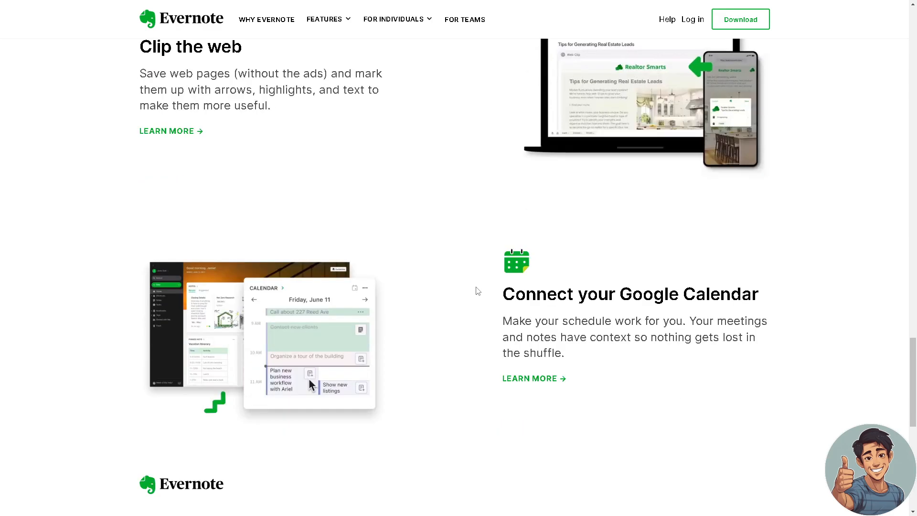
{"action": "scroll", "scroll_direction": "down", "scroll_amount": 3}
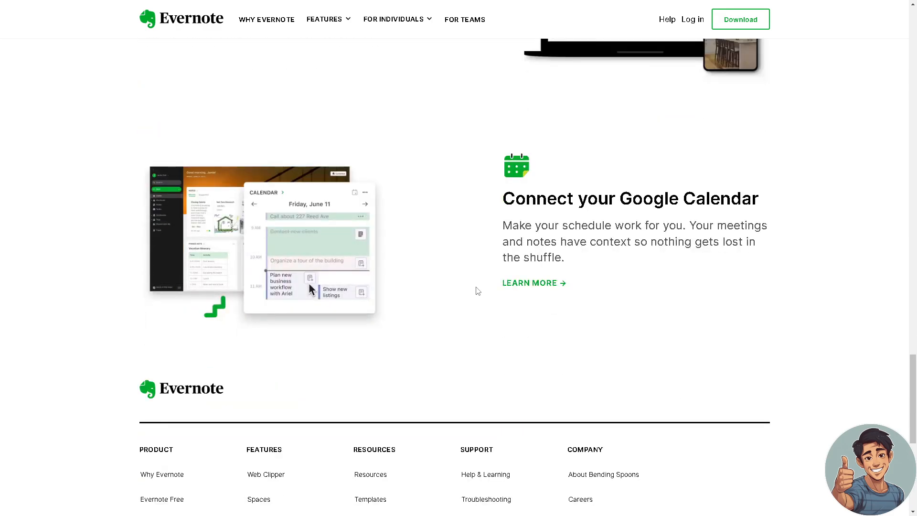
{"action": "scroll", "scroll_direction": "down", "scroll_amount": 3}
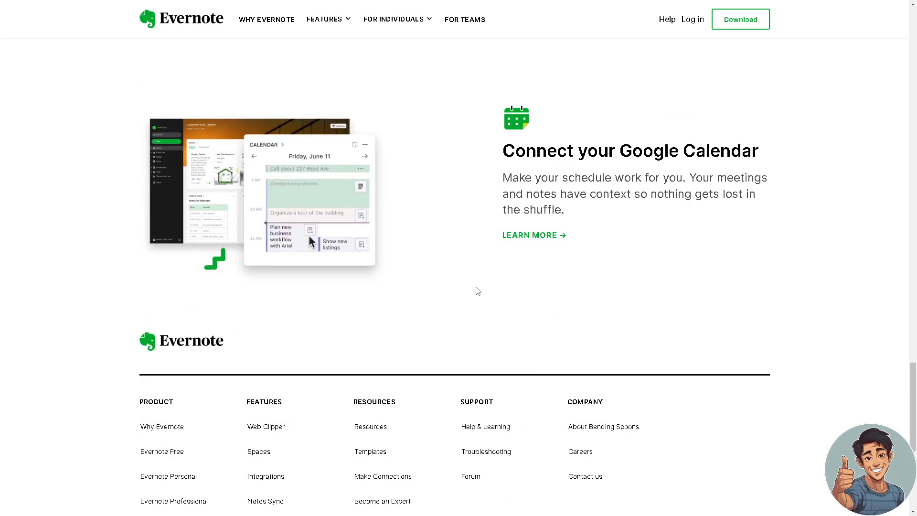
{"action": "scroll", "scroll_direction": "down", "scroll_amount": 3}
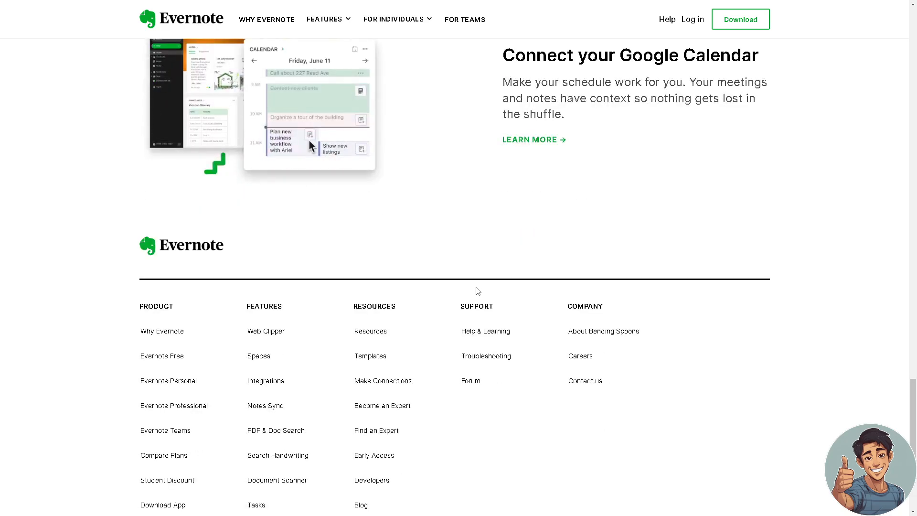
{"action": "scroll", "scroll_direction": "down", "scroll_amount": 3}
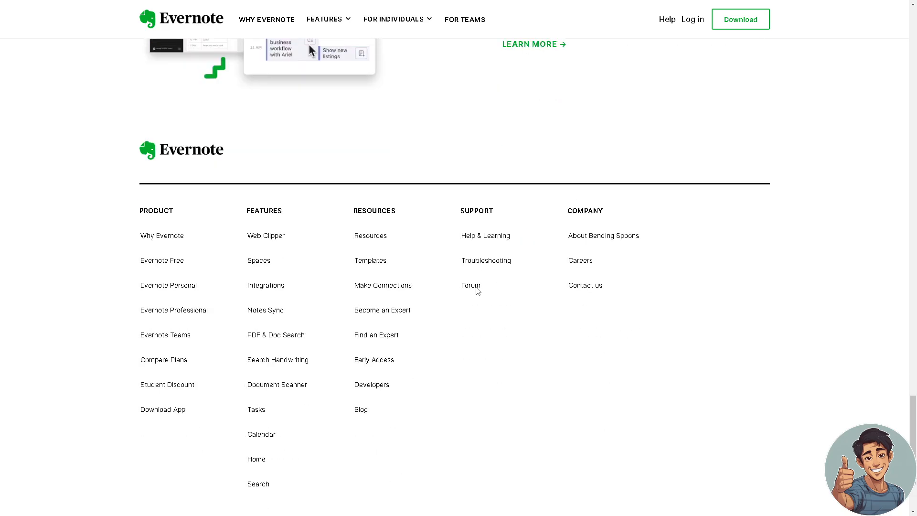
{"action": "scroll", "scroll_direction": "down", "scroll_amount": 3}
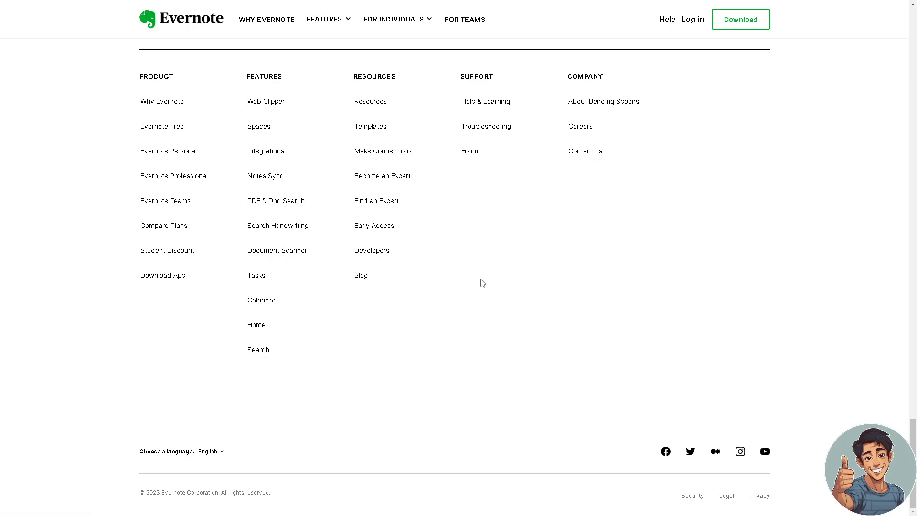
{"action": "scroll", "scroll_direction": "up", "scroll_amount": 3}
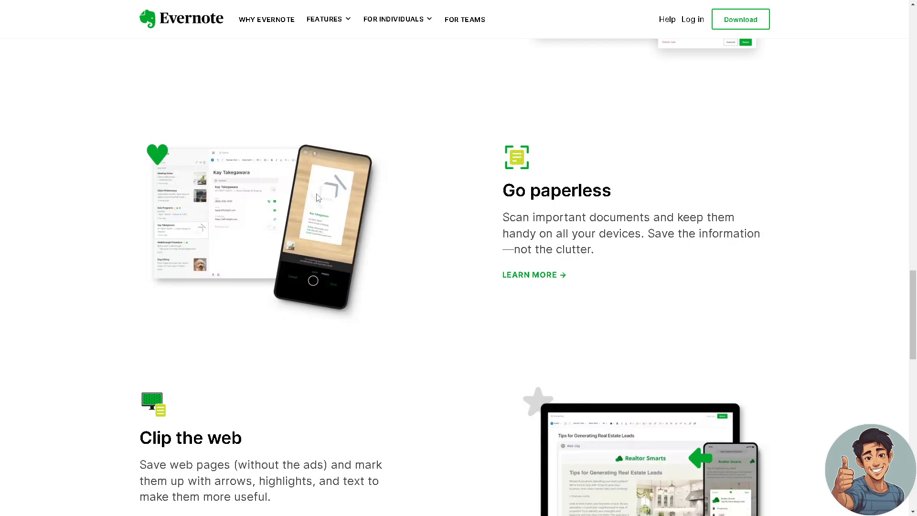
{"action": "mouse_move", "coordinate": [319, 204]}
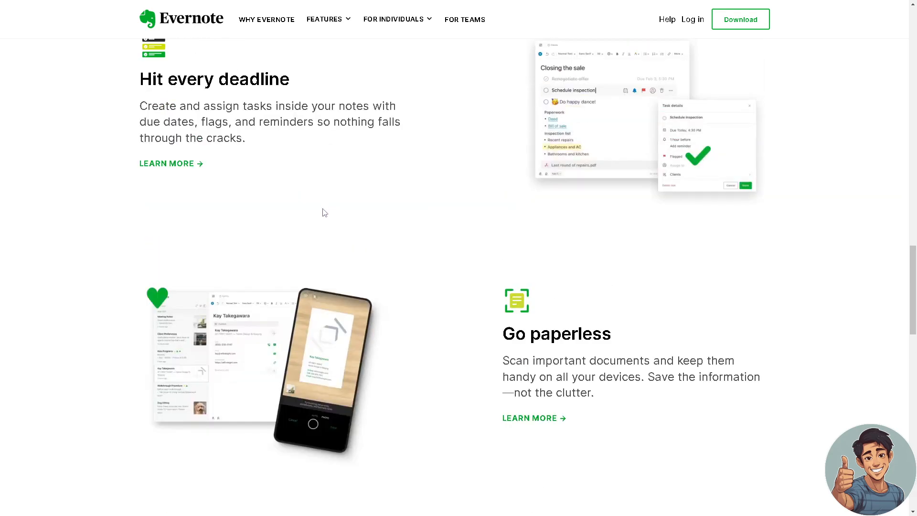
{"action": "scroll", "scroll_direction": "up", "scroll_amount": 3}
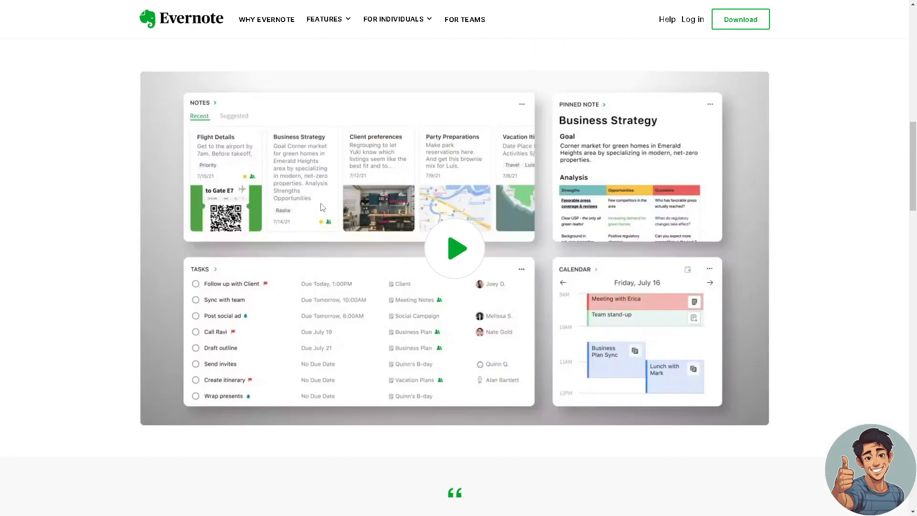
Browse the Why Evernote benefits page, then head to the Evernote Free page
{"action": "left_click", "coordinate": [266, 19]}
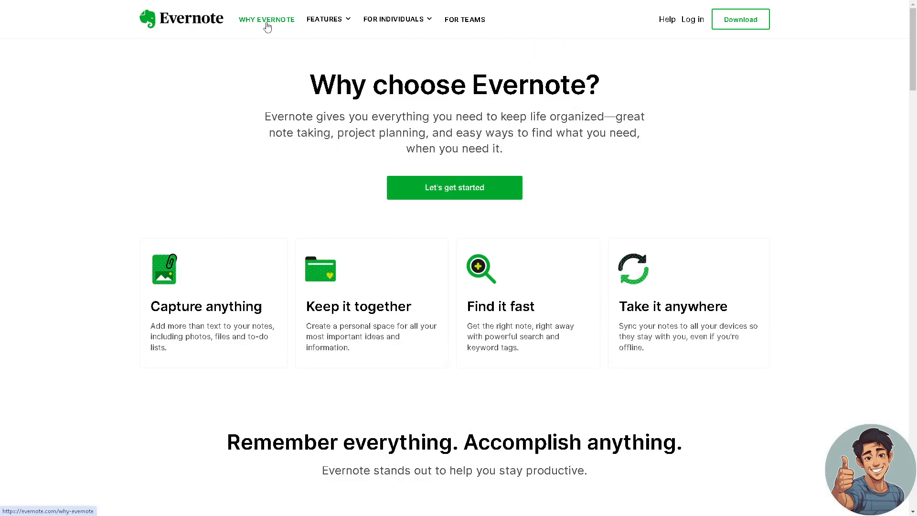
{"action": "mouse_move", "coordinate": [196, 159]}
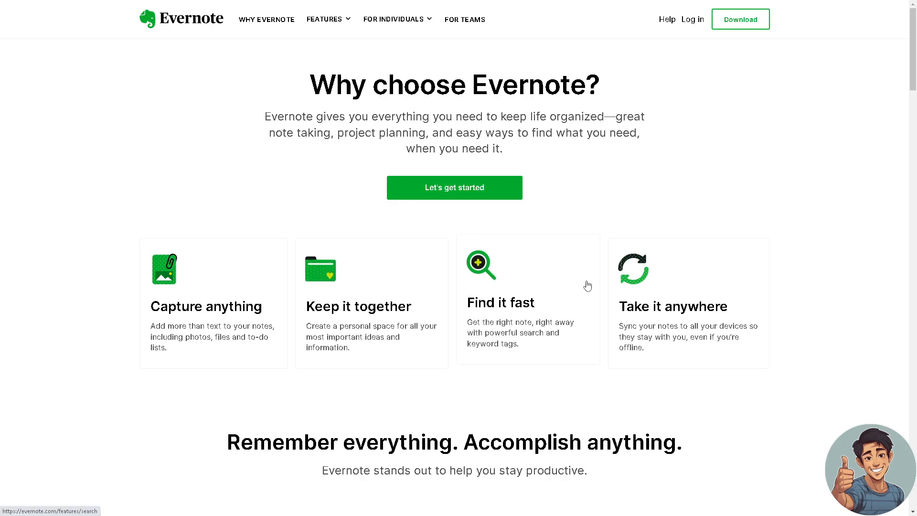
{"action": "scroll", "scroll_direction": "down", "scroll_amount": 3}
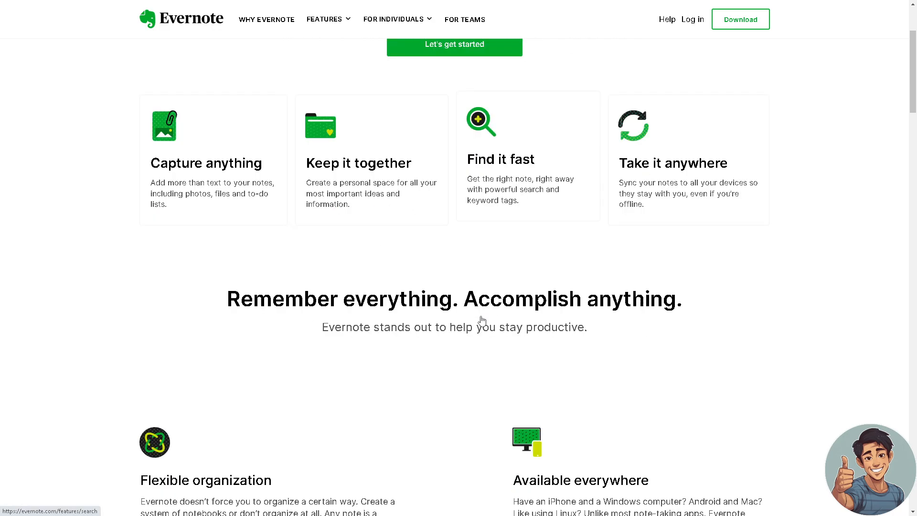
{"action": "scroll", "scroll_direction": "down", "scroll_amount": 3}
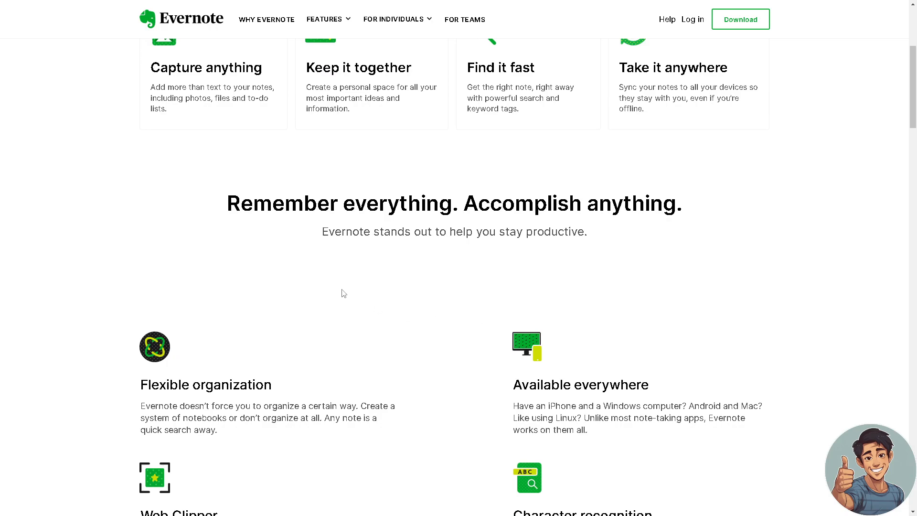
{"action": "scroll", "scroll_direction": "up", "scroll_amount": 3}
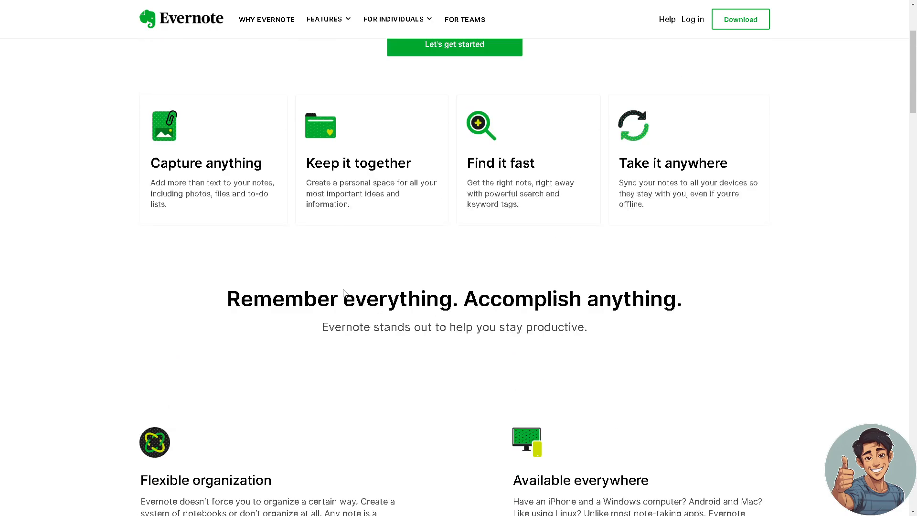
{"action": "left_click", "coordinate": [394, 19]}
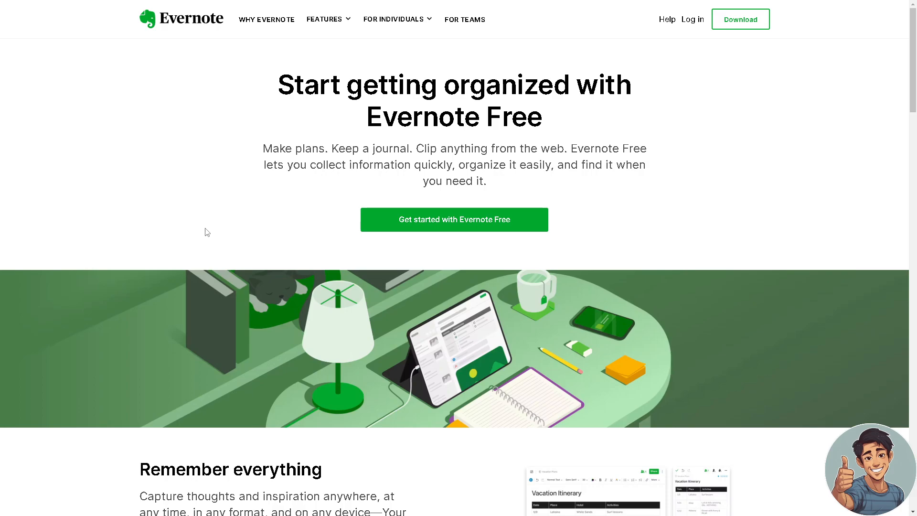
{"action": "mouse_move", "coordinate": [363, 191]}
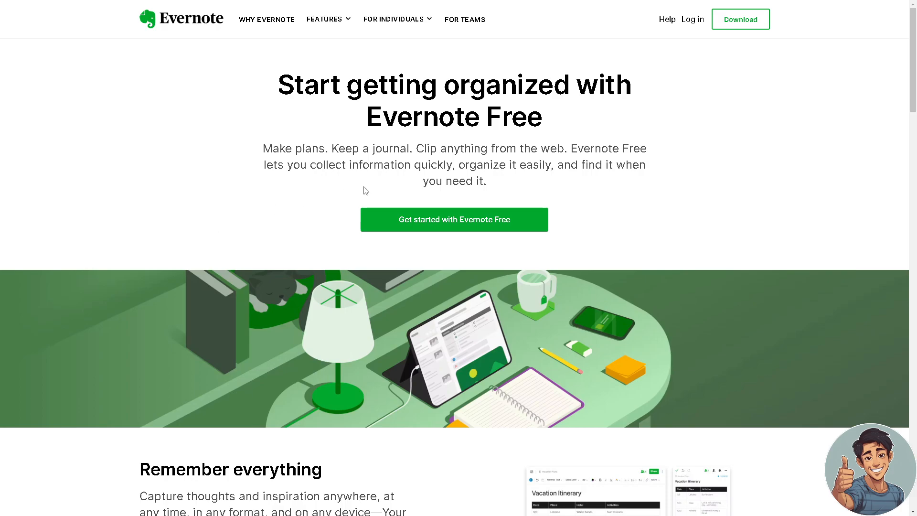
Scroll through the Evernote Free page's feature sections
{"action": "scroll", "scroll_direction": "down", "scroll_amount": 3}
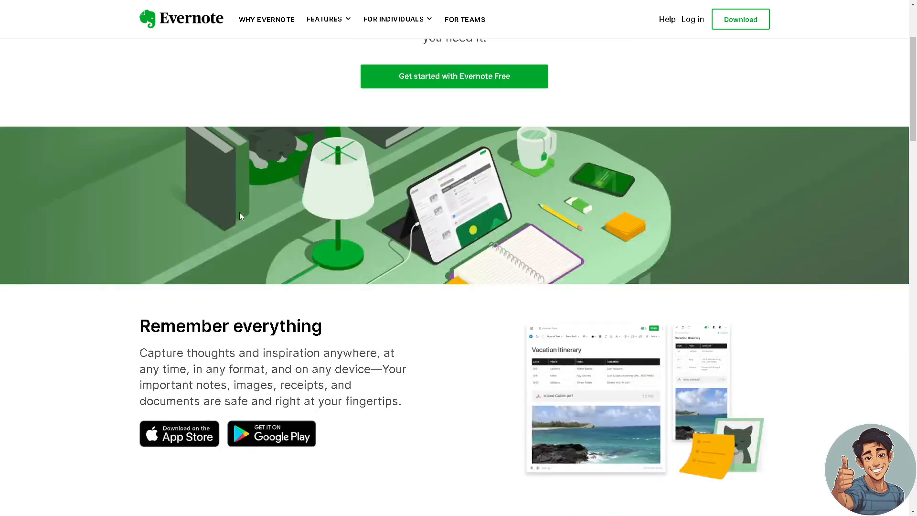
{"action": "scroll", "scroll_direction": "down", "scroll_amount": 3}
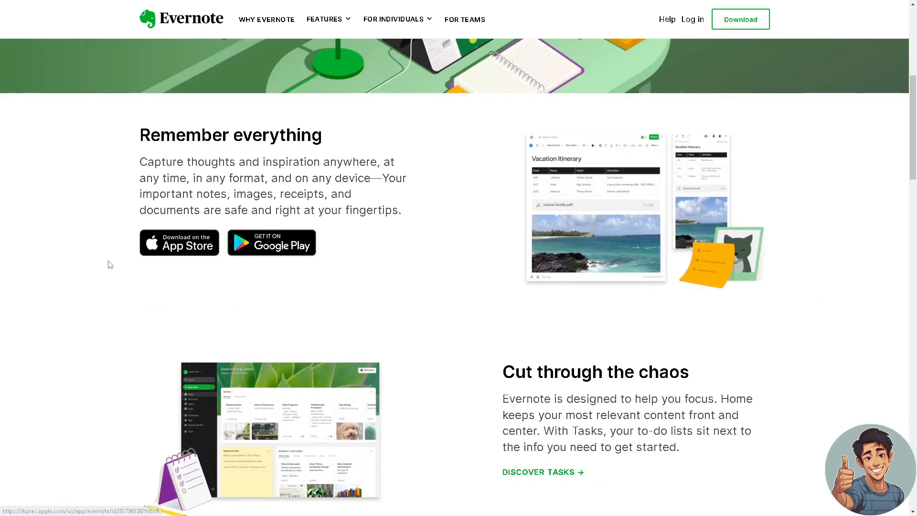
{"action": "scroll", "scroll_direction": "down", "scroll_amount": 3}
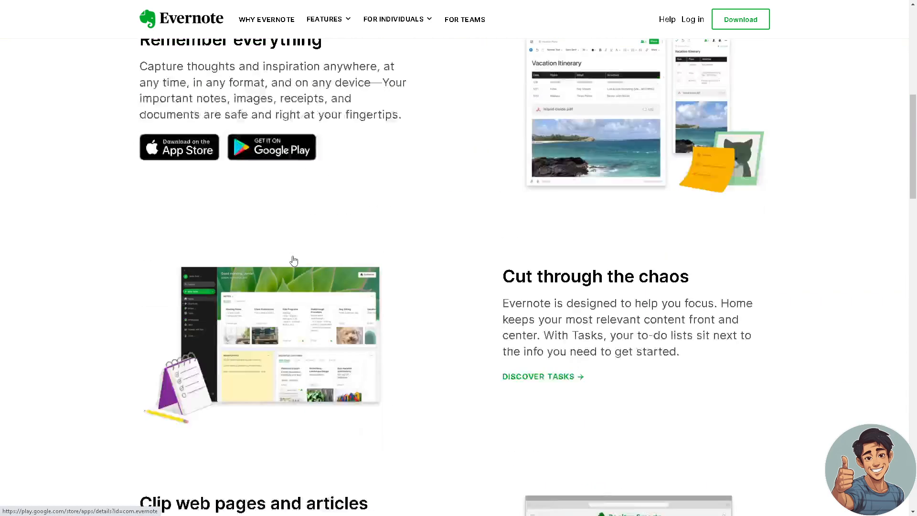
{"action": "scroll", "scroll_direction": "down", "scroll_amount": 3}
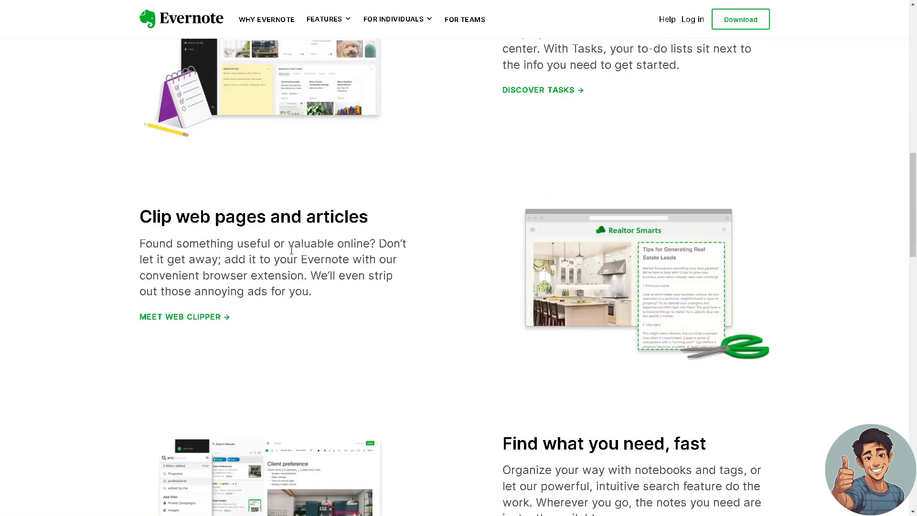
{"action": "scroll", "scroll_direction": "down", "scroll_amount": 3}
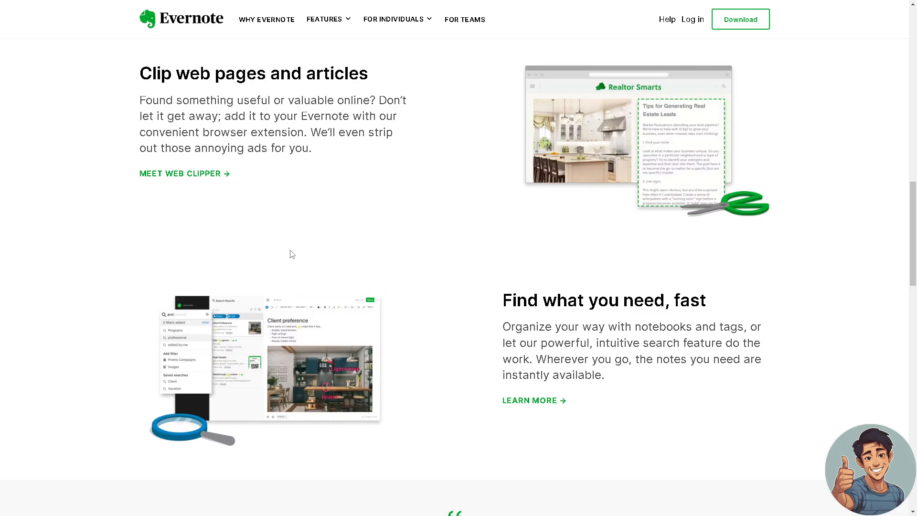
Continue down to the Evernote Free page footer and nudge back up
{"action": "scroll", "scroll_direction": "down", "scroll_amount": 3}
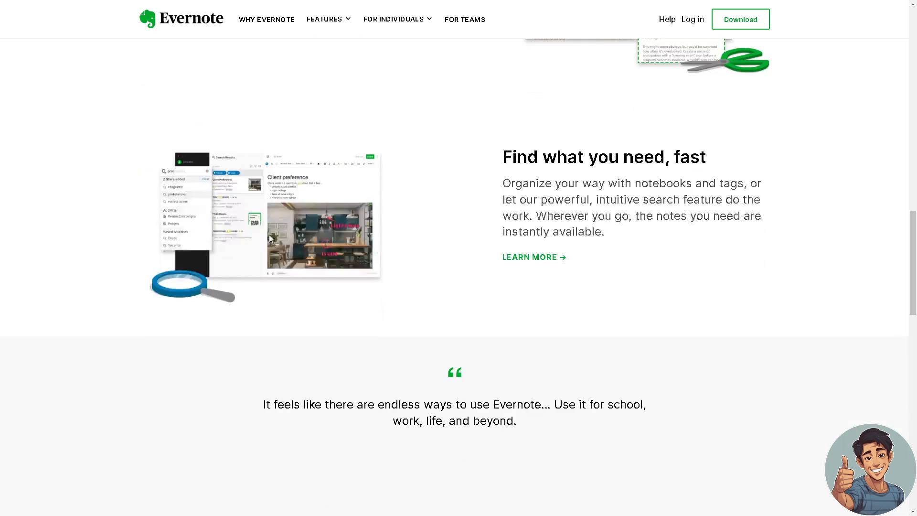
{"action": "scroll", "scroll_direction": "down", "scroll_amount": 3}
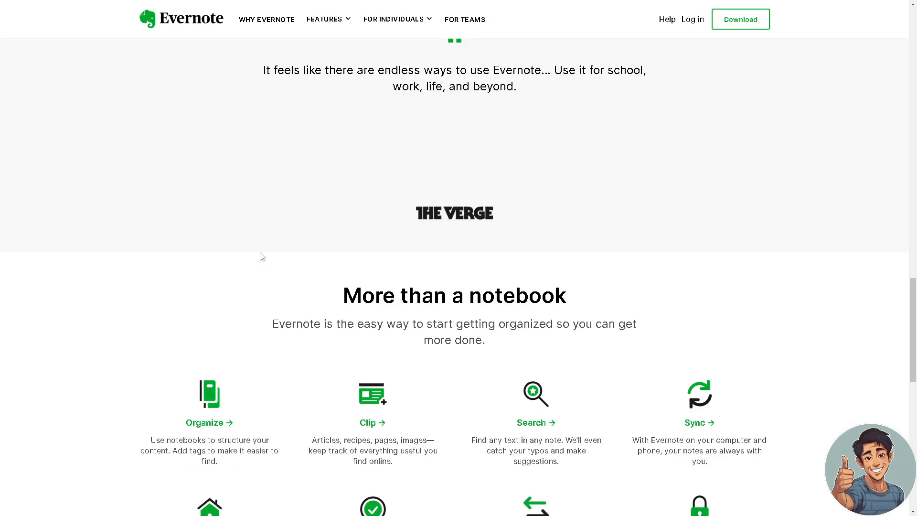
{"action": "scroll", "scroll_direction": "down", "scroll_amount": 3}
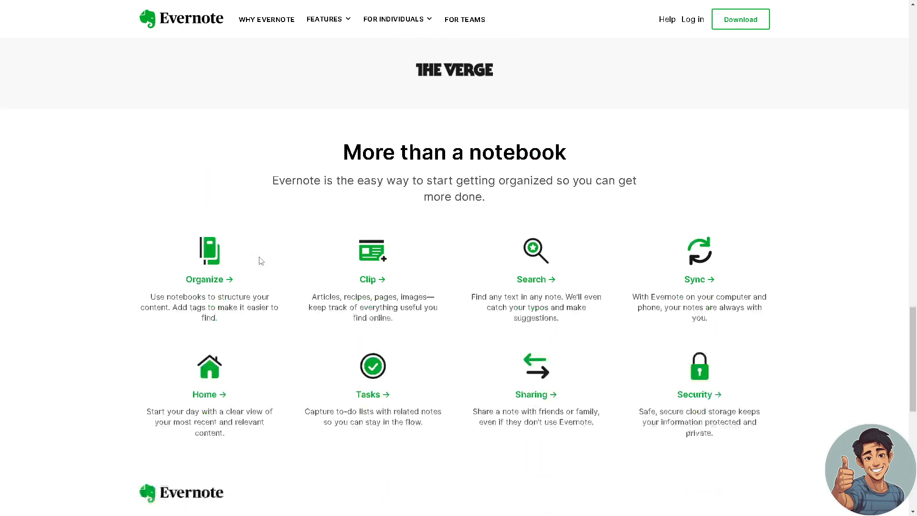
{"action": "scroll", "scroll_direction": "down", "scroll_amount": 3}
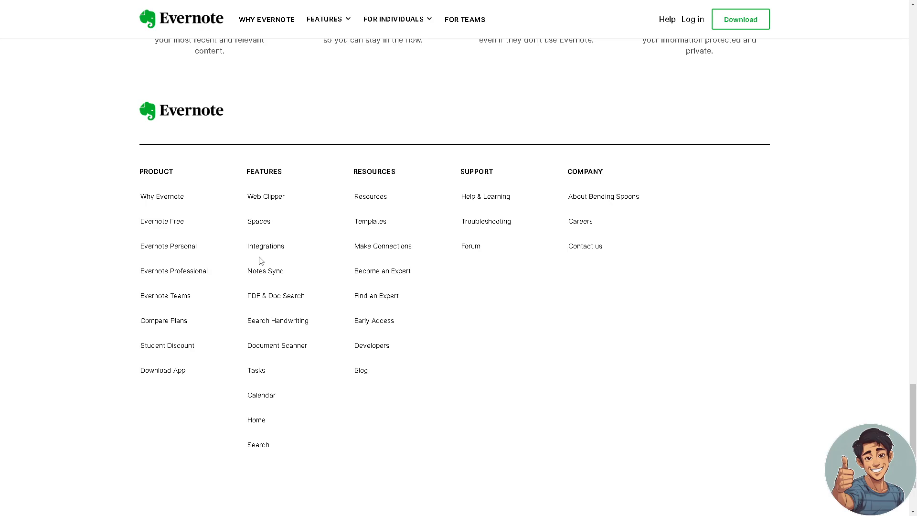
{"action": "scroll", "scroll_direction": "up", "scroll_amount": 3}
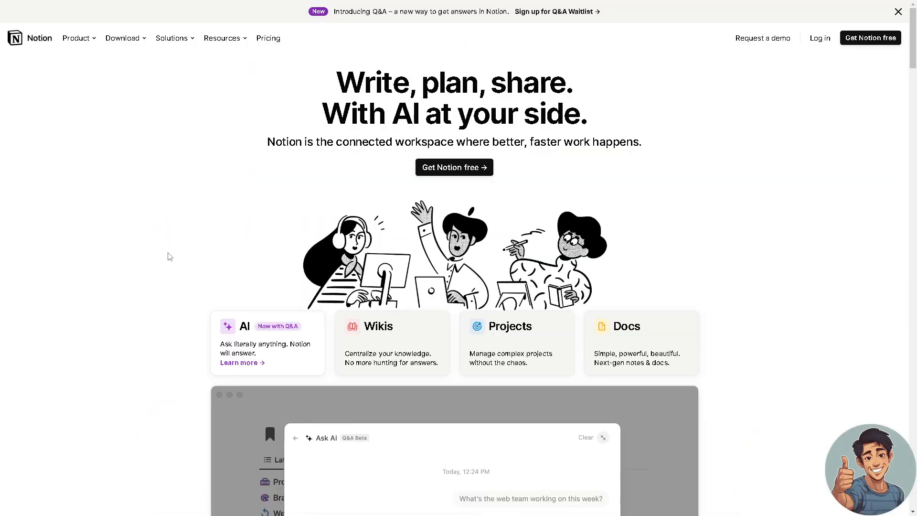
Preview the Docs card in Notion's product demo and scroll to the customers section
{"action": "scroll", "scroll_direction": "down", "scroll_amount": 3}
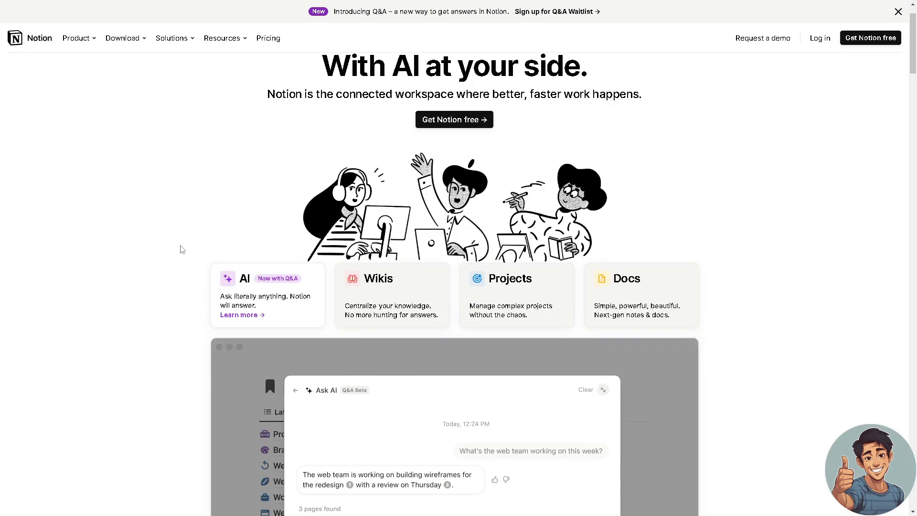
{"action": "mouse_move", "coordinate": [181, 256]}
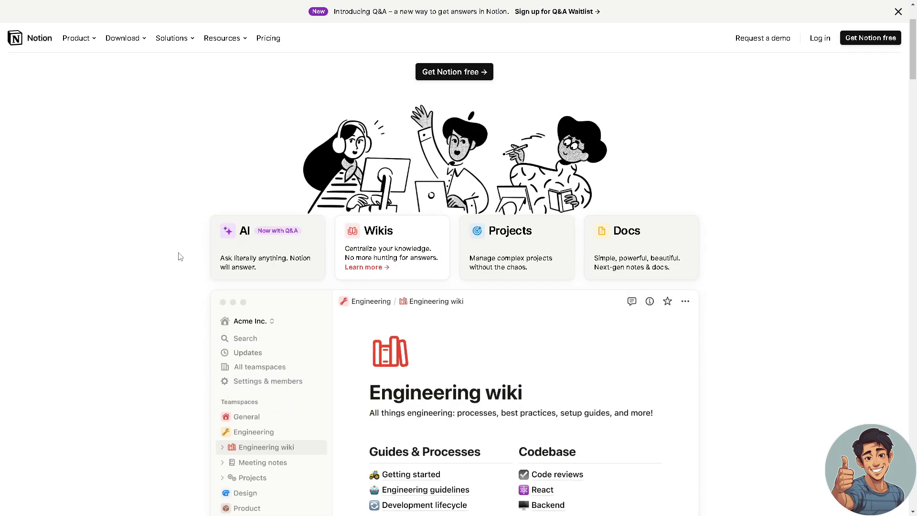
{"action": "left_click", "coordinate": [252, 477]}
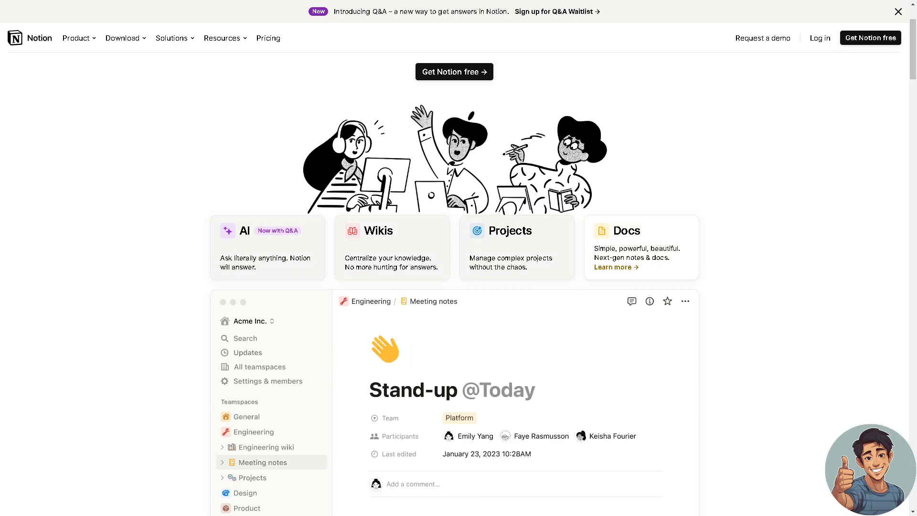
{"action": "mouse_move", "coordinate": [479, 218]}
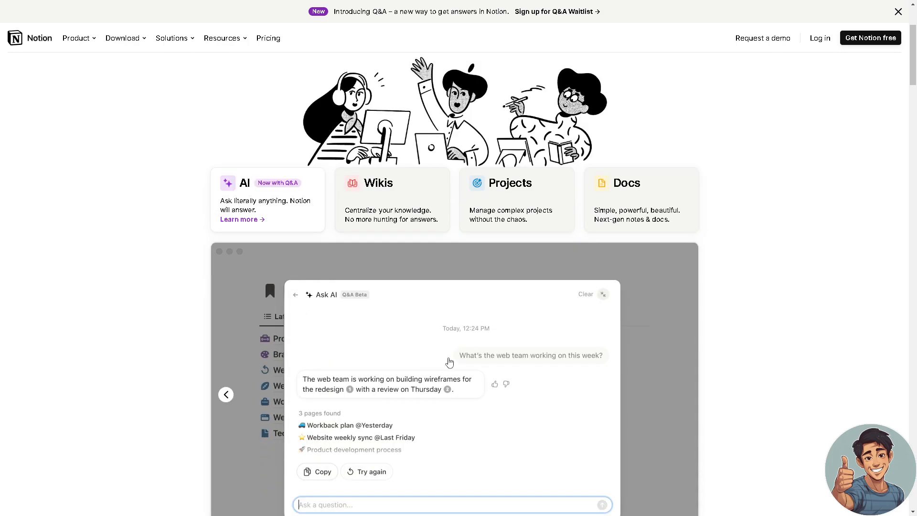
{"action": "scroll", "scroll_direction": "down", "scroll_amount": 3}
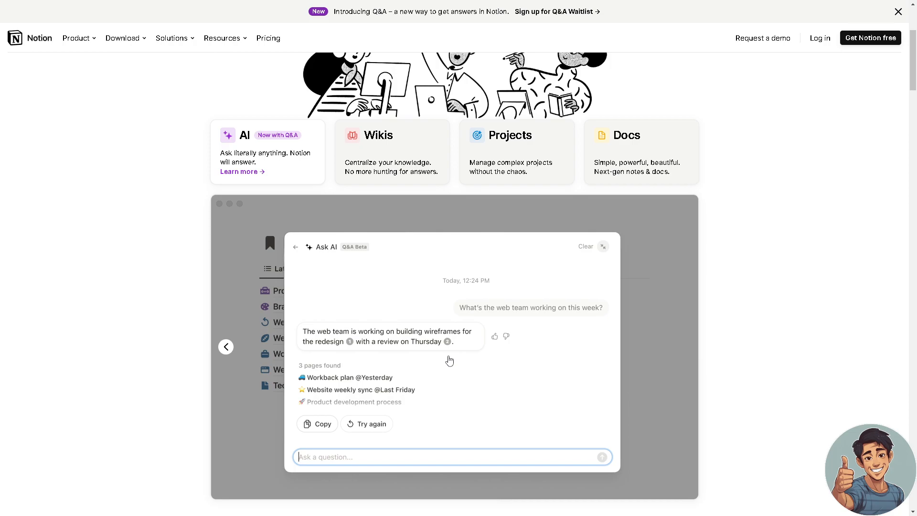
{"action": "scroll", "scroll_direction": "down", "scroll_amount": 3}
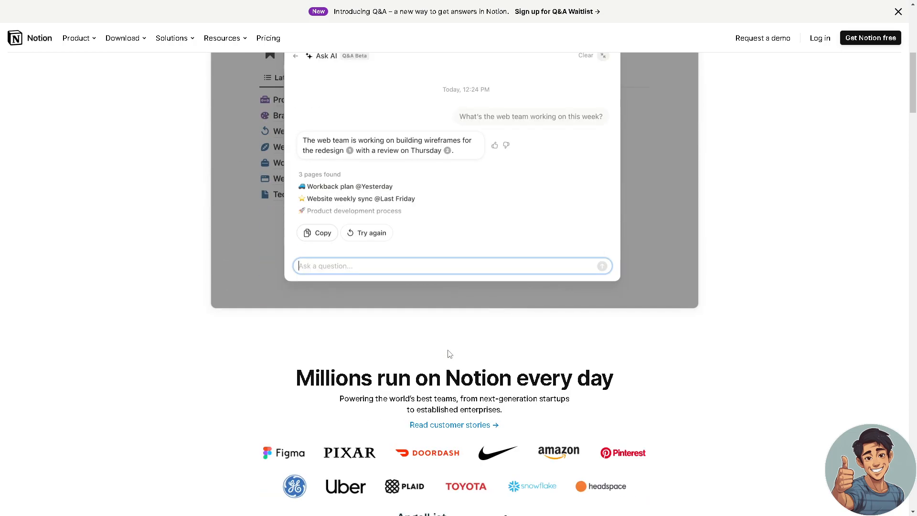
Scroll past customer logos and the MetaLab testimonial to 'Powerful building blocks'
{"action": "scroll", "scroll_direction": "down", "scroll_amount": 3}
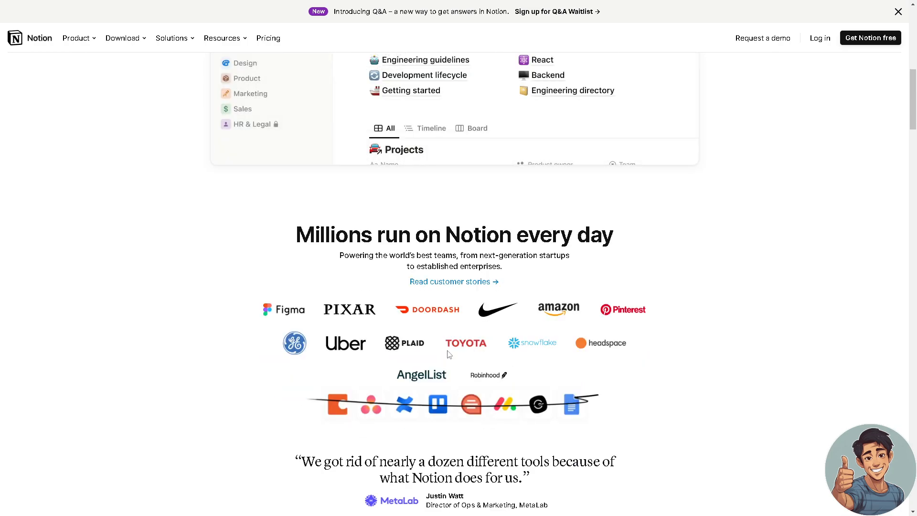
{"action": "scroll", "scroll_direction": "down", "scroll_amount": 3}
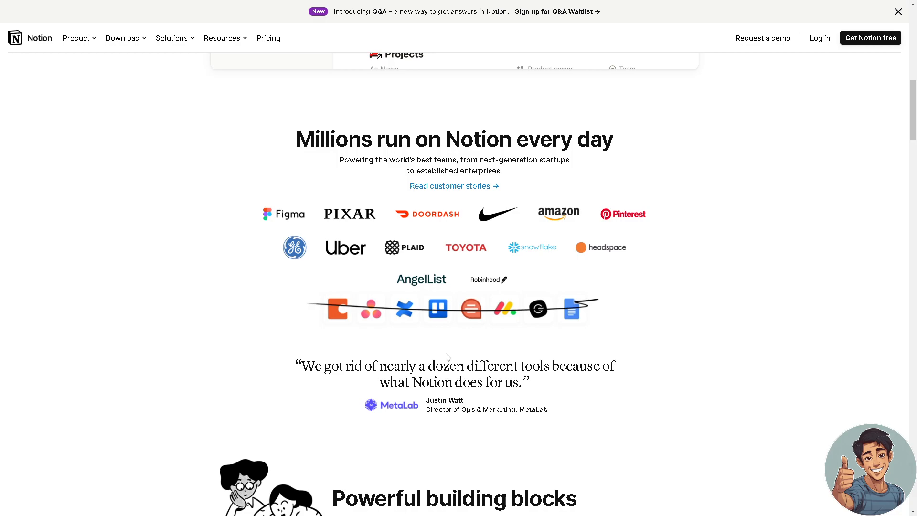
{"action": "mouse_move", "coordinate": [399, 368]}
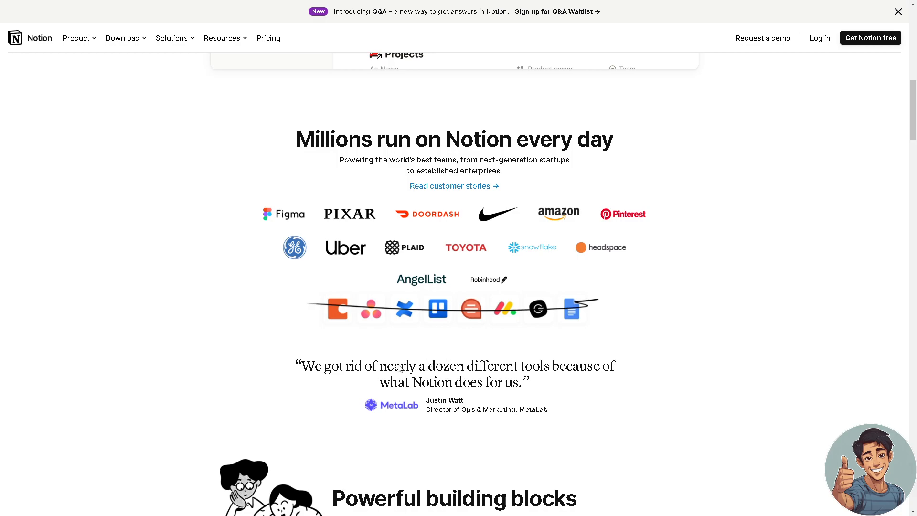
{"action": "scroll", "scroll_direction": "down", "scroll_amount": 3}
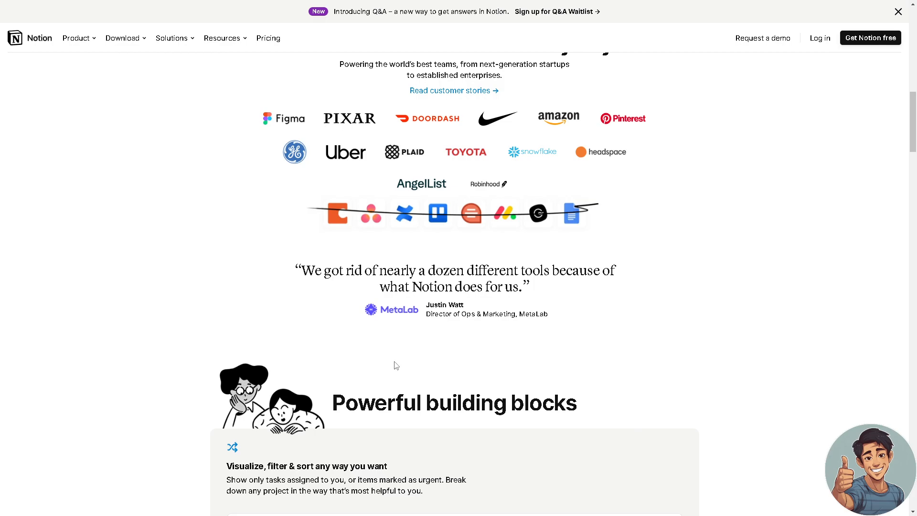
{"action": "scroll", "scroll_direction": "down", "scroll_amount": 3}
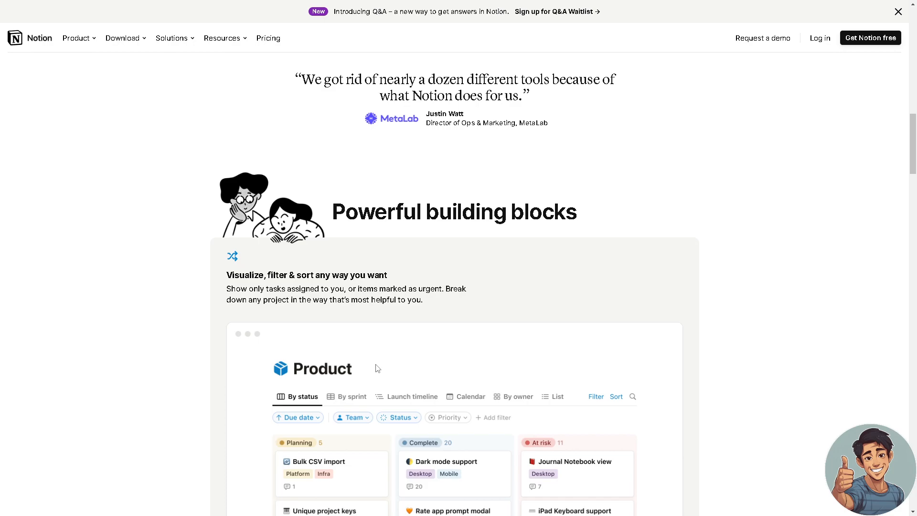
{"action": "scroll", "scroll_direction": "down", "scroll_amount": 3}
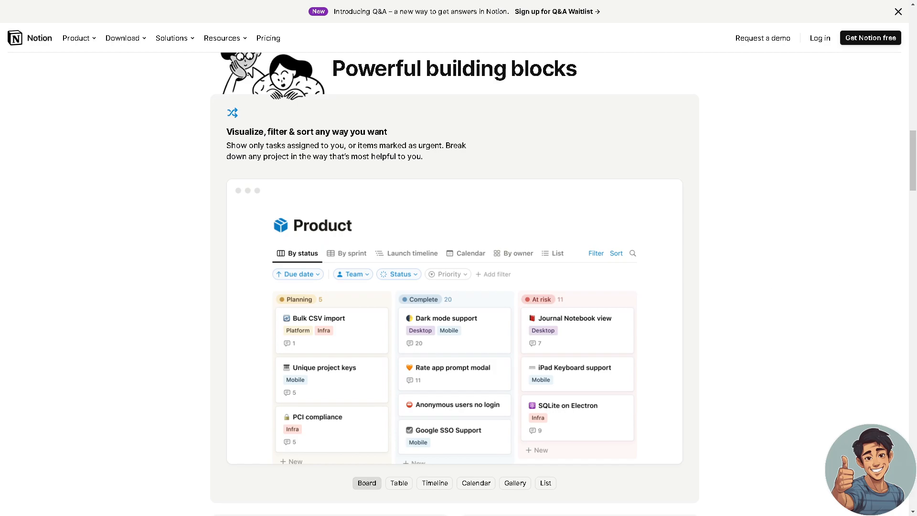
{"action": "mouse_move", "coordinate": [474, 279]}
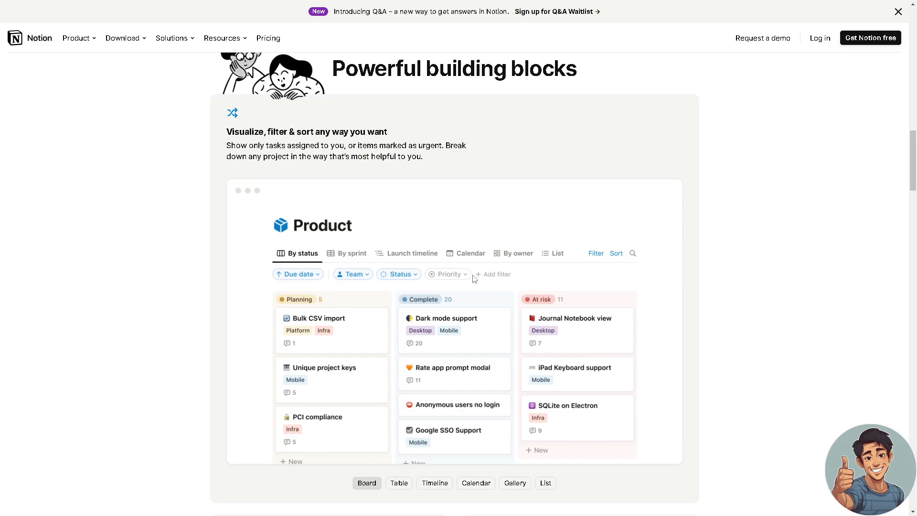
Reach 'Every team, side-by-side' and switch between team workspace tabs
{"action": "scroll", "scroll_direction": "down", "scroll_amount": 3}
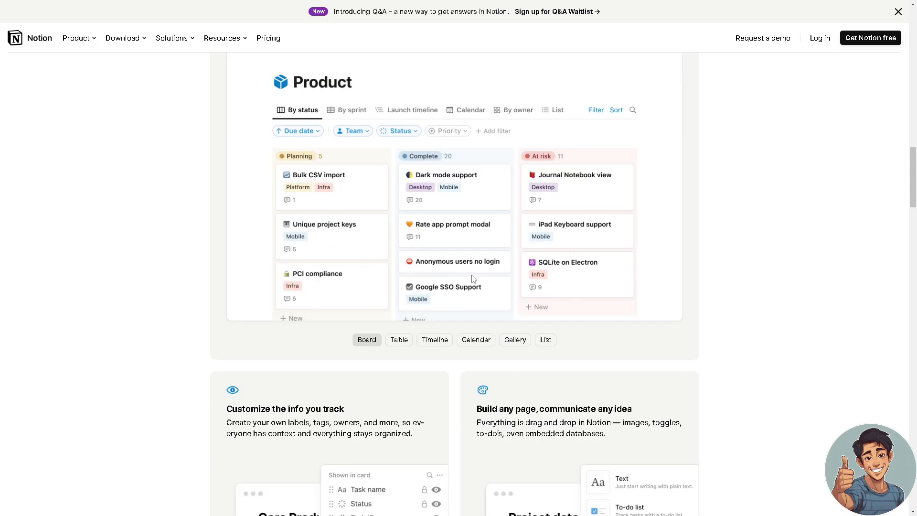
{"action": "scroll", "scroll_direction": "down", "scroll_amount": 3}
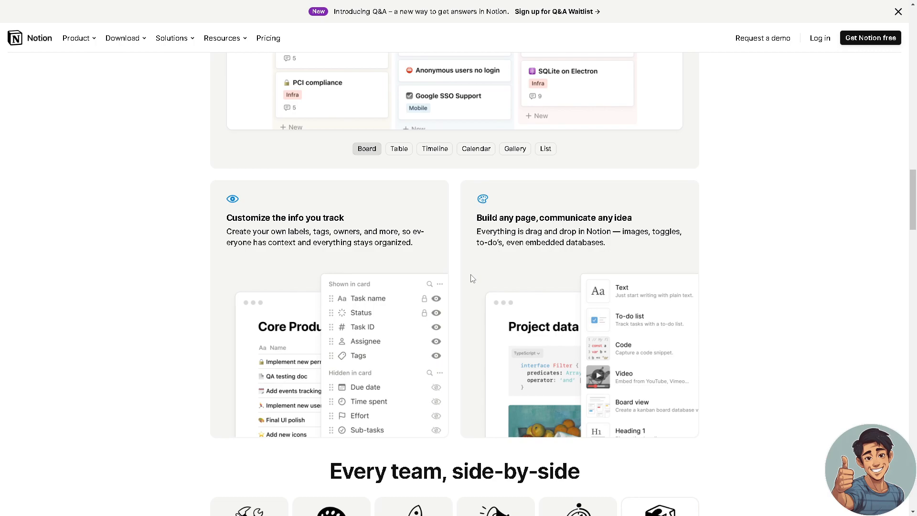
{"action": "scroll", "scroll_direction": "down", "scroll_amount": 3}
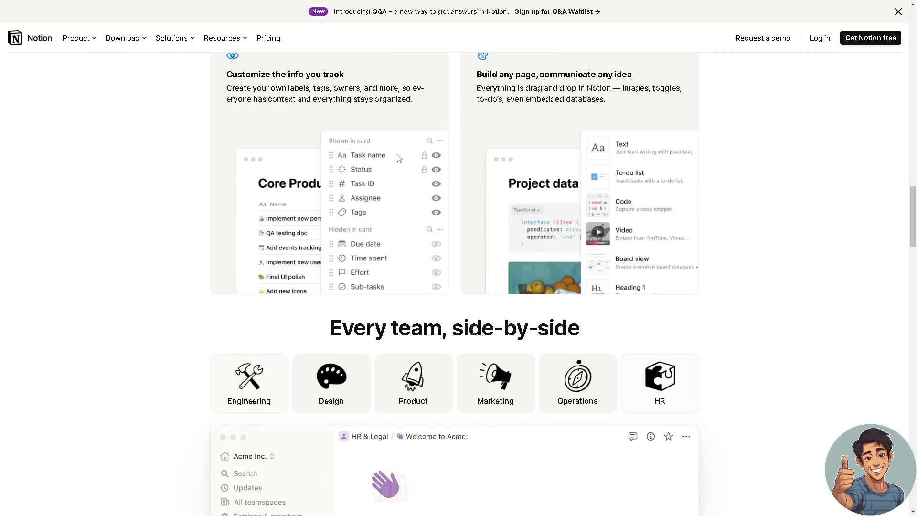
{"action": "left_click", "coordinate": [249, 382]}
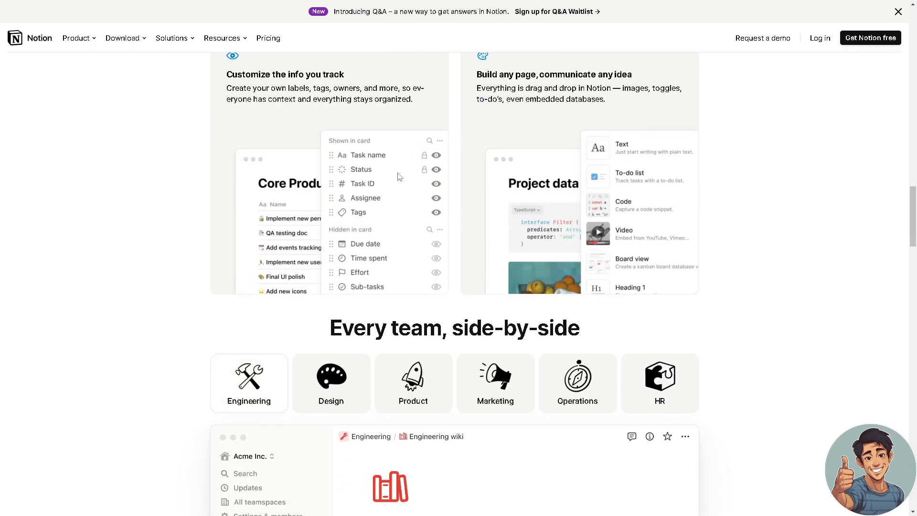
{"action": "left_click", "coordinate": [330, 335]}
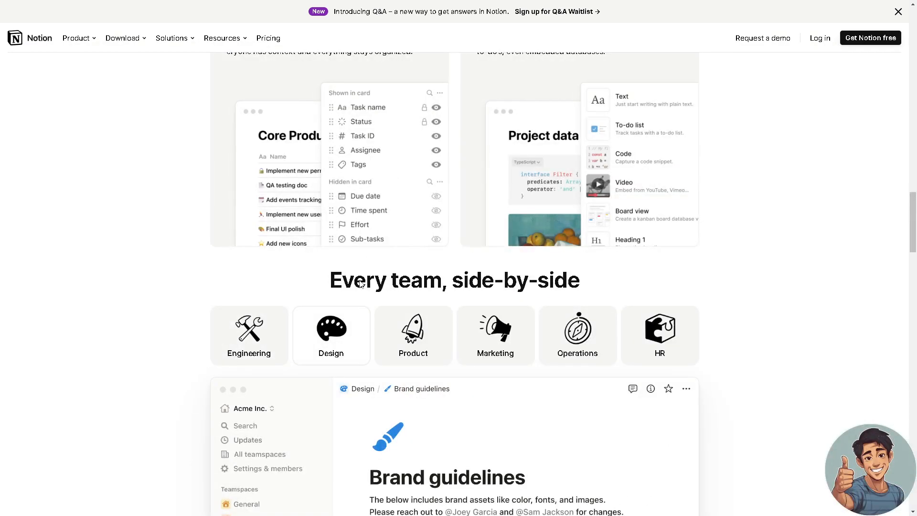
View another team example and continue to the 'Join a global movement' section
{"action": "scroll", "scroll_direction": "down", "scroll_amount": 3}
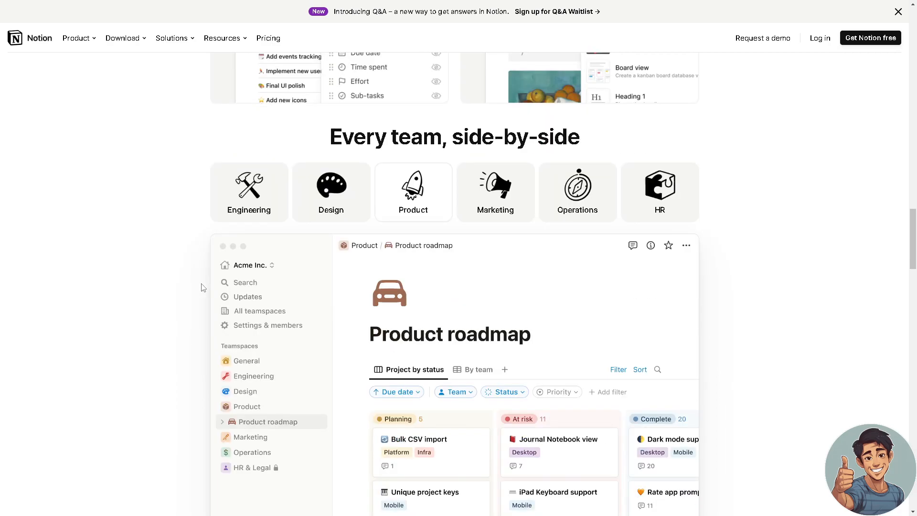
{"action": "left_click", "coordinate": [494, 192]}
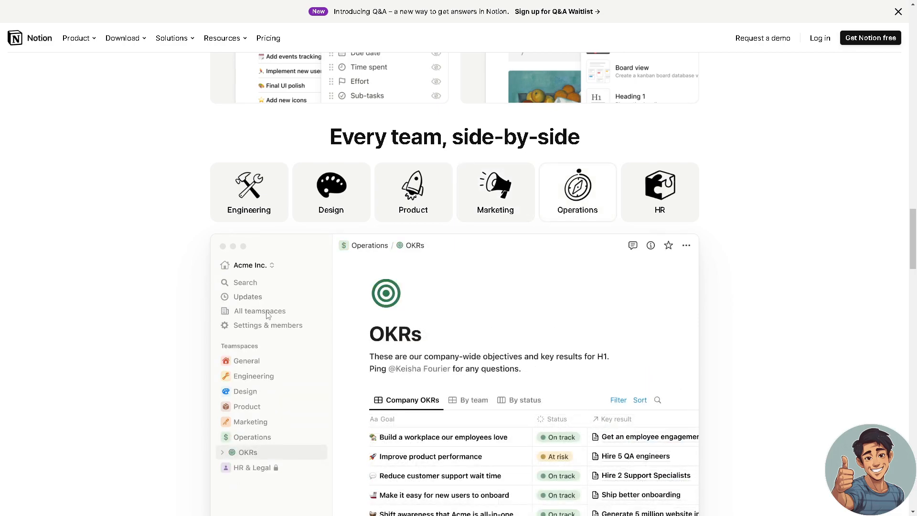
{"action": "scroll", "scroll_direction": "down", "scroll_amount": 3}
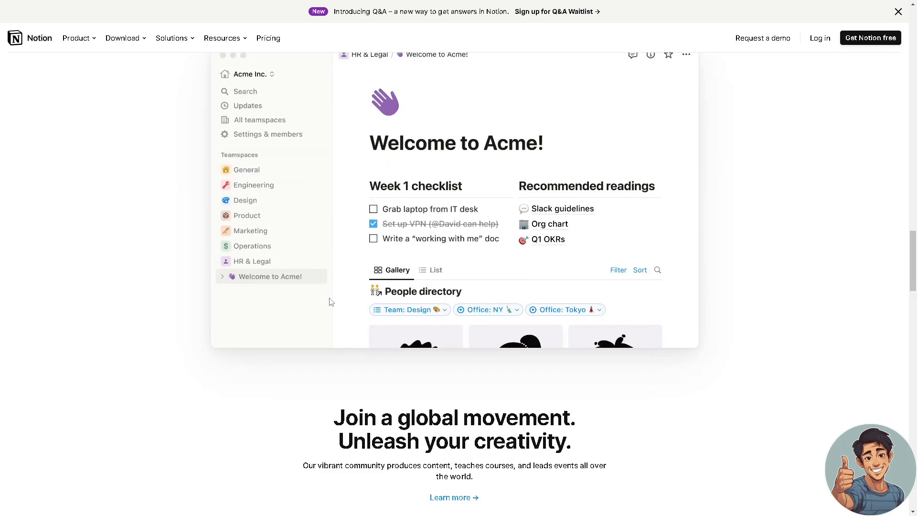
Scroll past community stats and 'Endless ways to use it' templates to 'Get started for free'
{"action": "scroll", "scroll_direction": "down", "scroll_amount": 3}
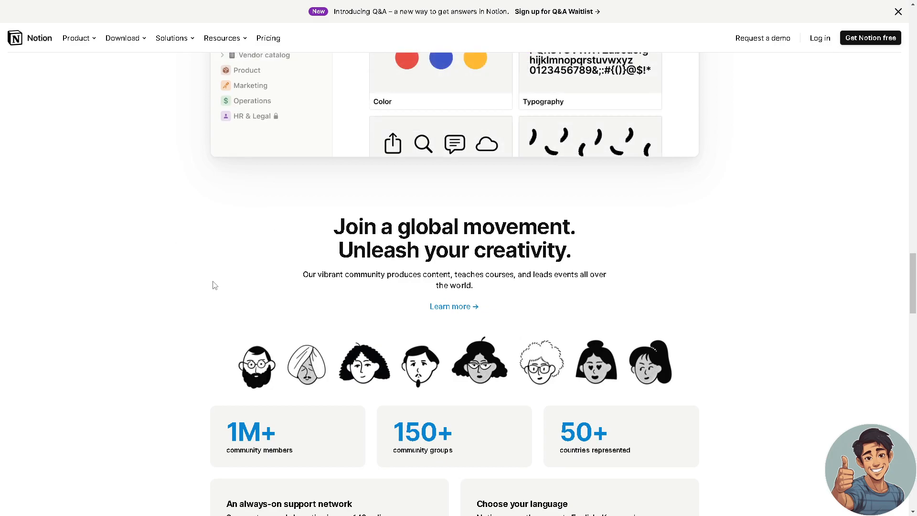
{"action": "scroll", "scroll_direction": "down", "scroll_amount": 3}
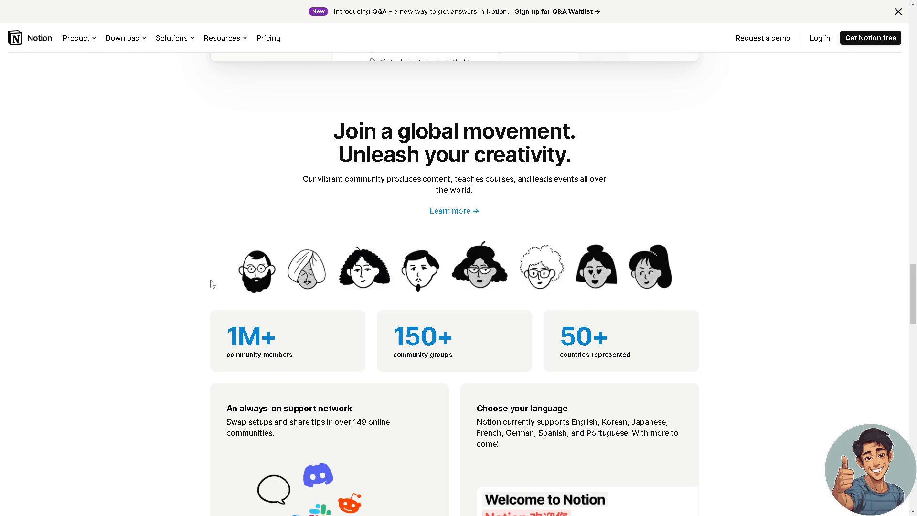
{"action": "scroll", "scroll_direction": "down", "scroll_amount": 3}
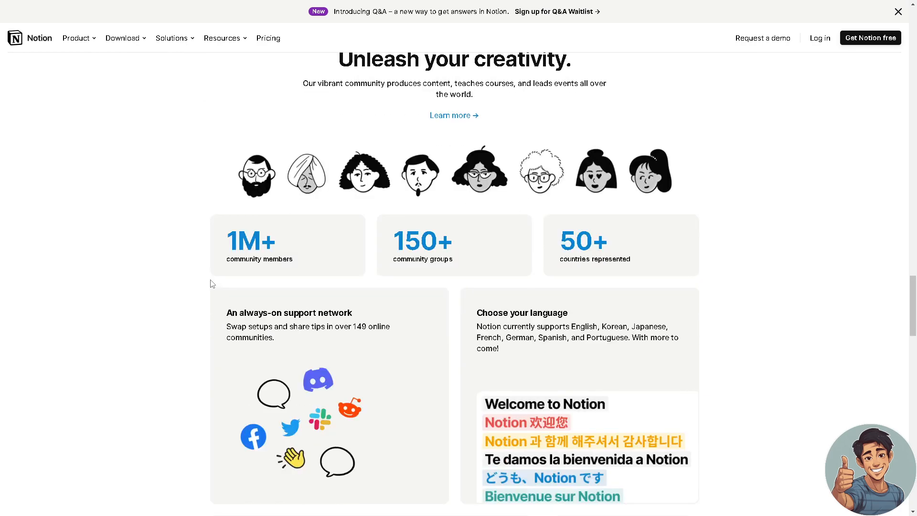
{"action": "scroll", "scroll_direction": "down", "scroll_amount": 3}
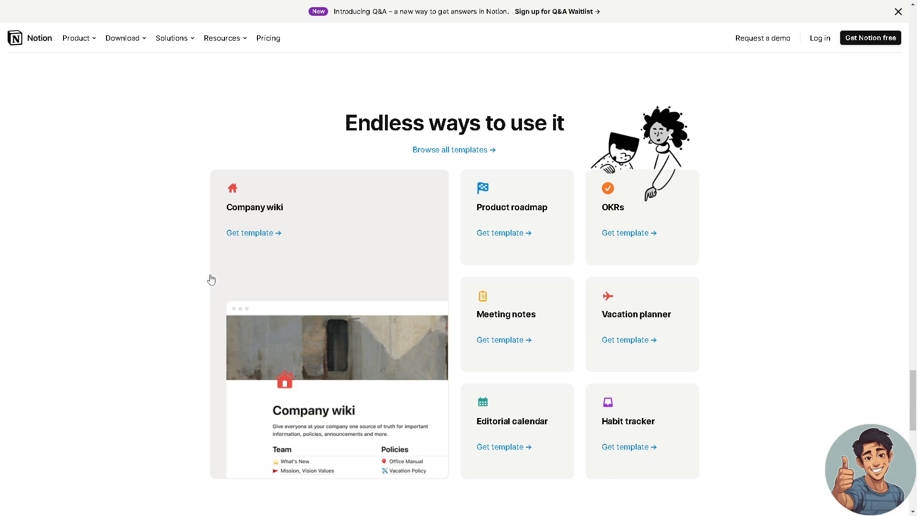
{"action": "scroll", "scroll_direction": "down", "scroll_amount": 3}
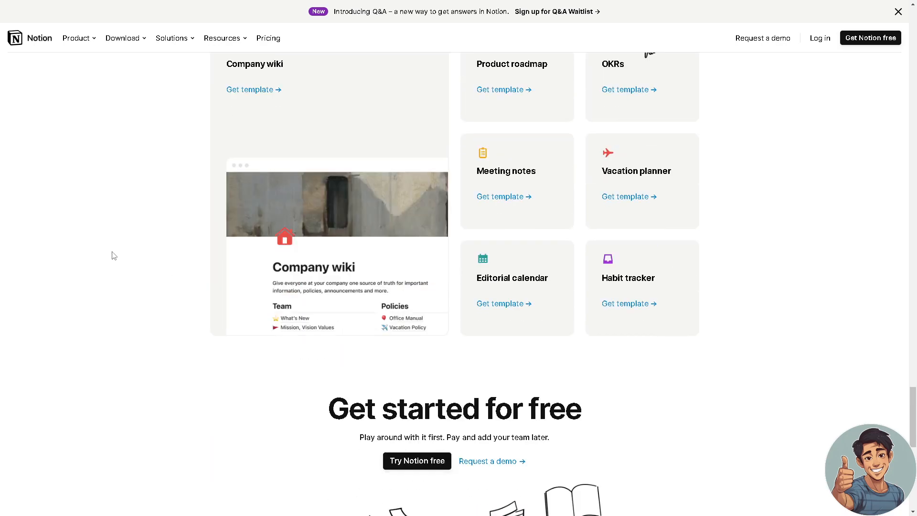
{"action": "mouse_move", "coordinate": [115, 260]}
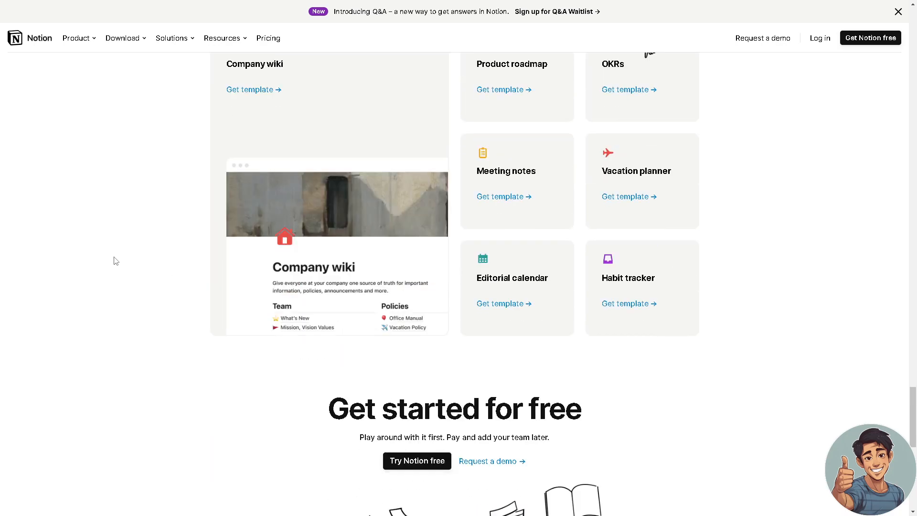
{"action": "mouse_move", "coordinate": [76, 219]}
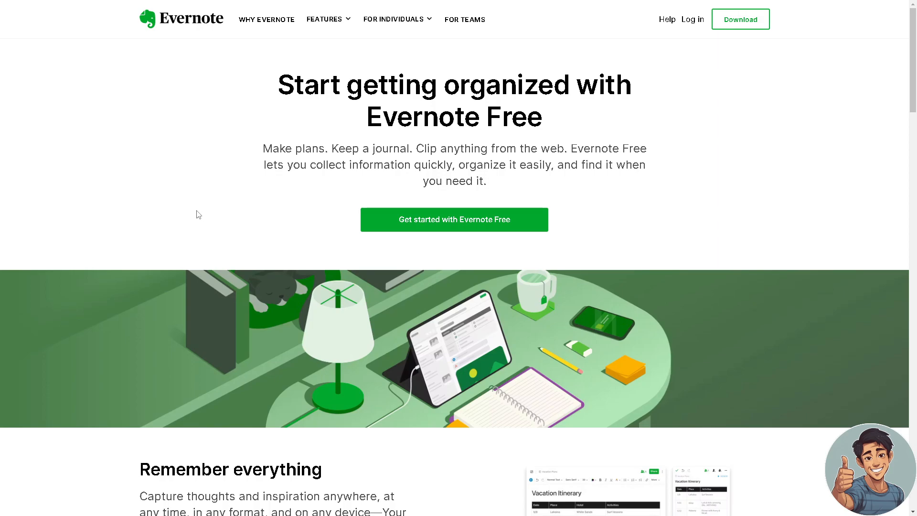
Scroll down through the Evernote Free feature sections to the footer
{"action": "scroll", "scroll_direction": "down", "scroll_amount": 3}
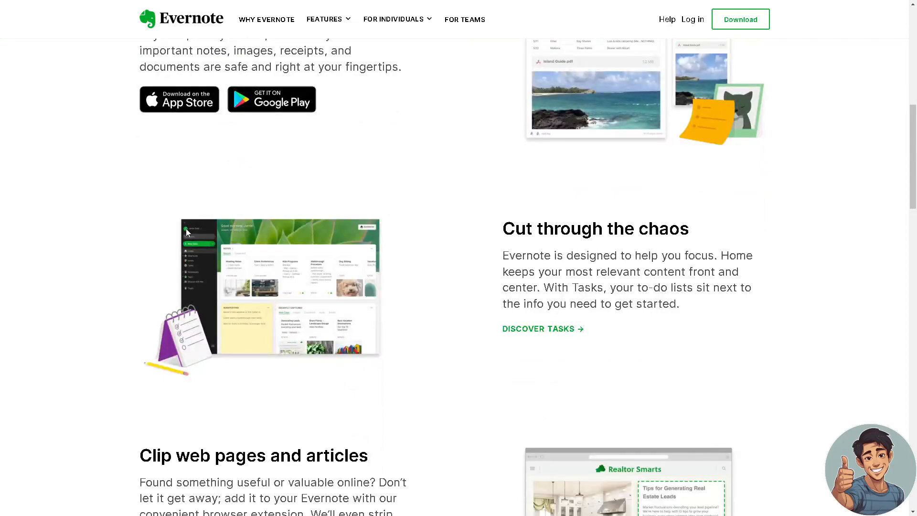
{"action": "scroll", "scroll_direction": "down", "scroll_amount": 3}
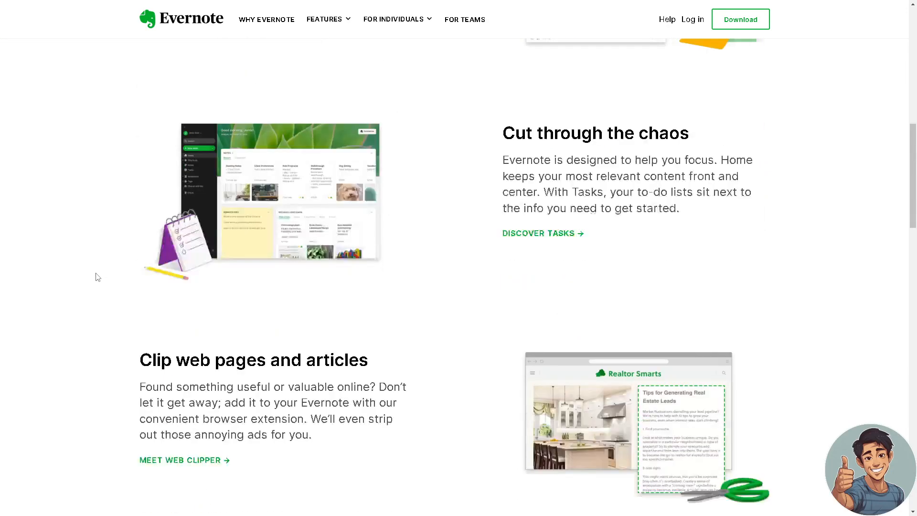
{"action": "scroll", "scroll_direction": "down", "scroll_amount": 3}
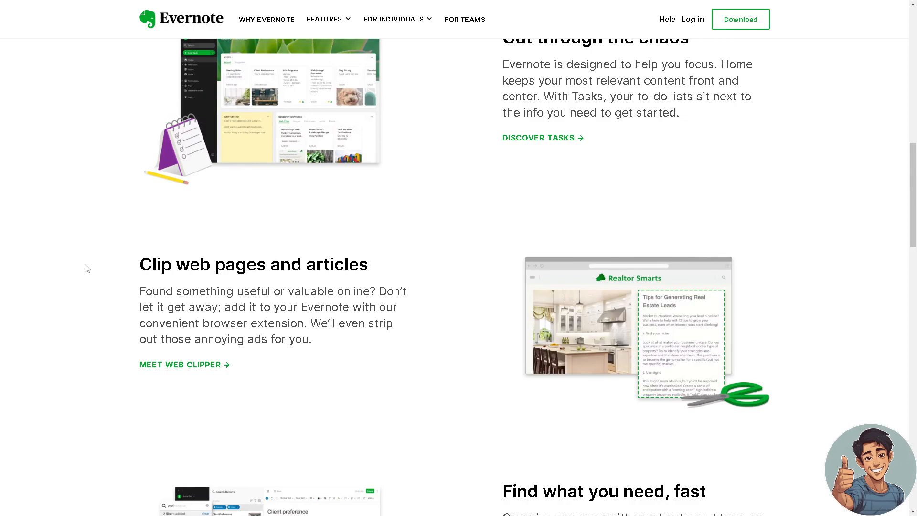
{"action": "scroll", "scroll_direction": "down", "scroll_amount": 3}
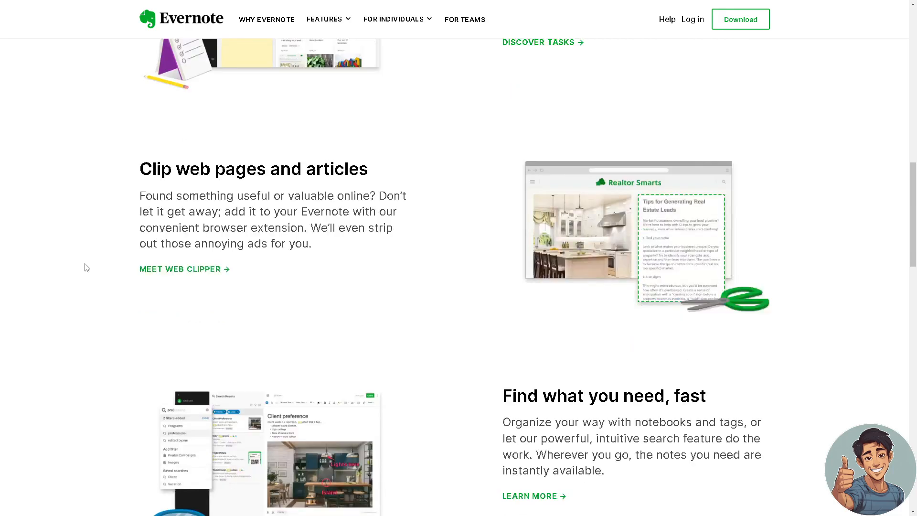
{"action": "scroll", "scroll_direction": "down", "scroll_amount": 3}
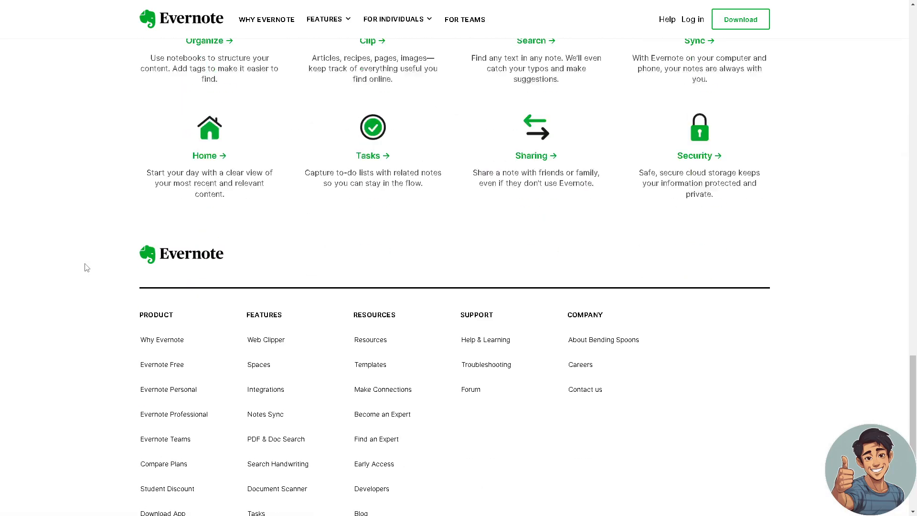
{"action": "scroll", "scroll_direction": "down", "scroll_amount": 3}
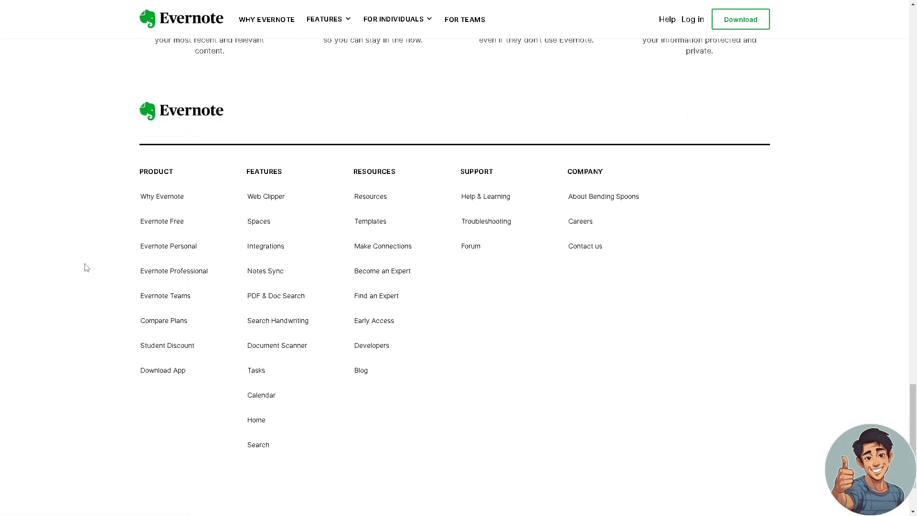
Scroll partway back up the Evernote page before returning to Notion
{"action": "scroll", "scroll_direction": "up", "scroll_amount": 3}
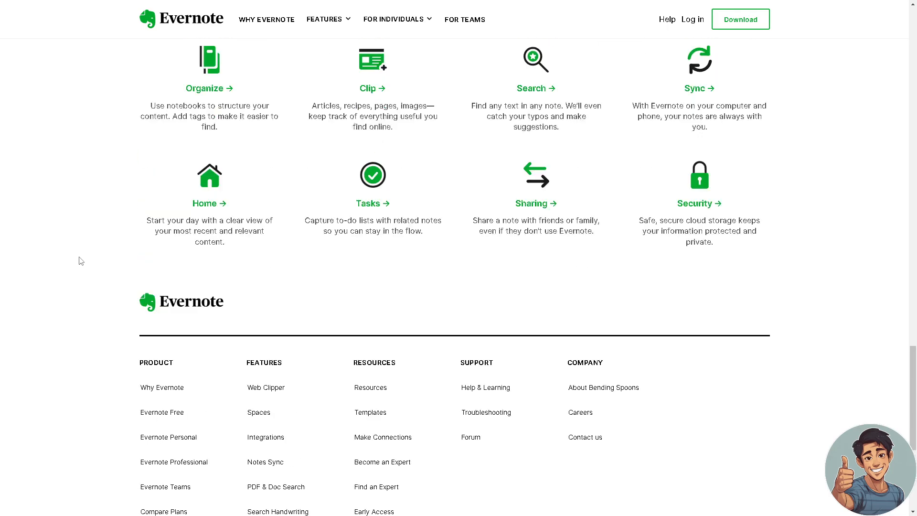
{"action": "scroll", "scroll_direction": "up", "scroll_amount": 3}
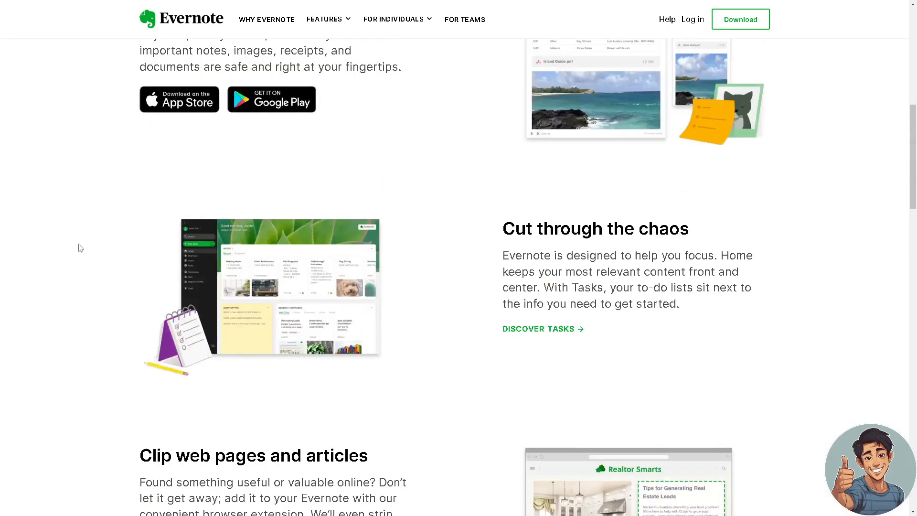
{"action": "scroll", "scroll_direction": "up", "scroll_amount": 3}
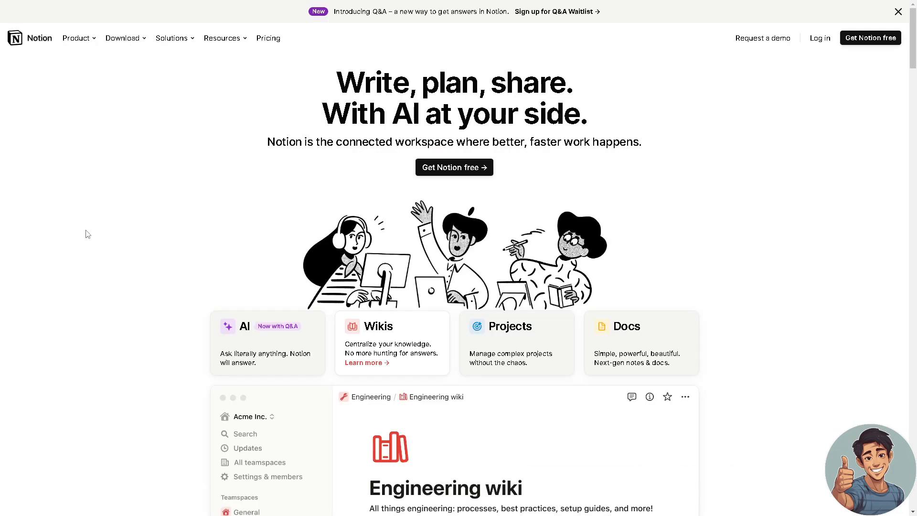
Go to Notion's Pricing page showing Free, Plus, Business and Enterprise plans
{"action": "left_click", "coordinate": [76, 38]}
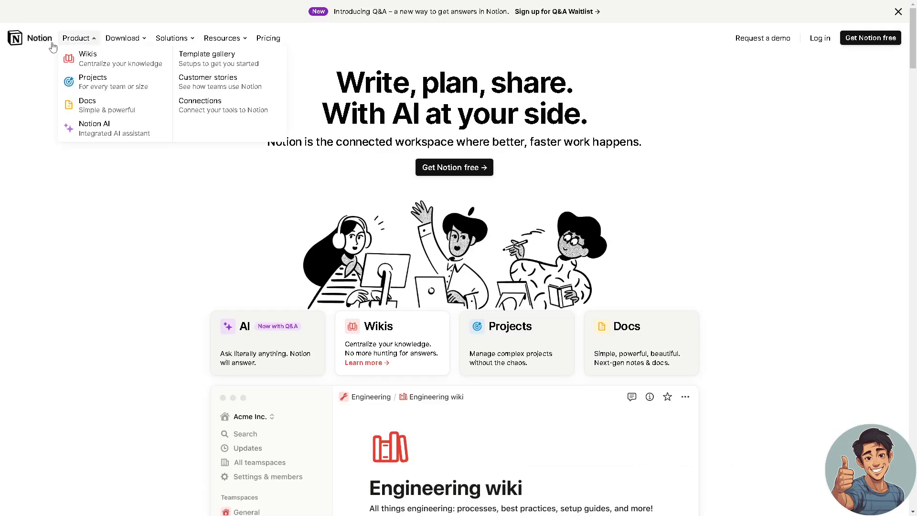
{"action": "mouse_move", "coordinate": [87, 45]}
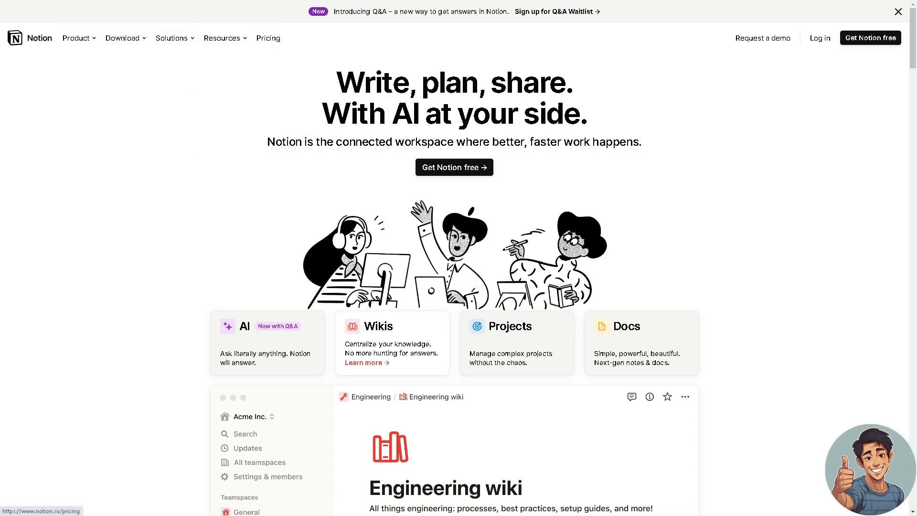
{"action": "left_click", "coordinate": [268, 37]}
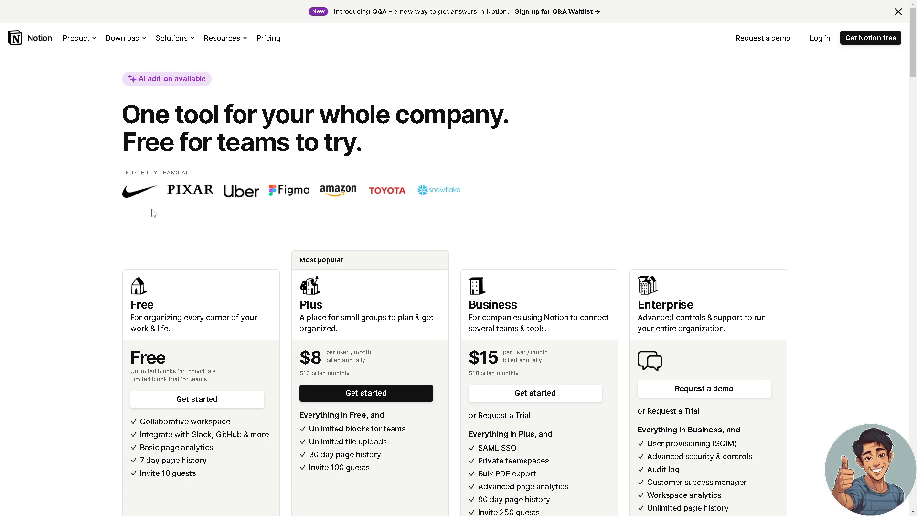
{"action": "mouse_move", "coordinate": [49, 252]}
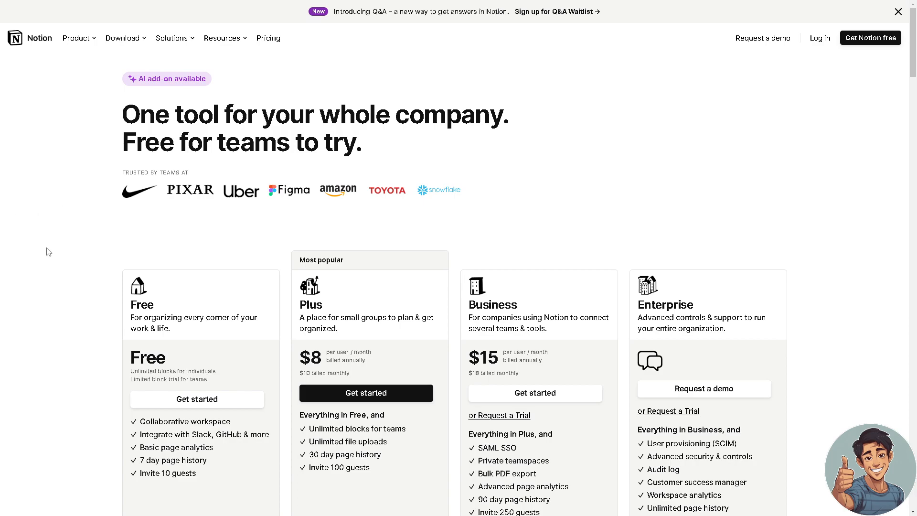
{"action": "scroll", "scroll_direction": "down", "scroll_amount": 3}
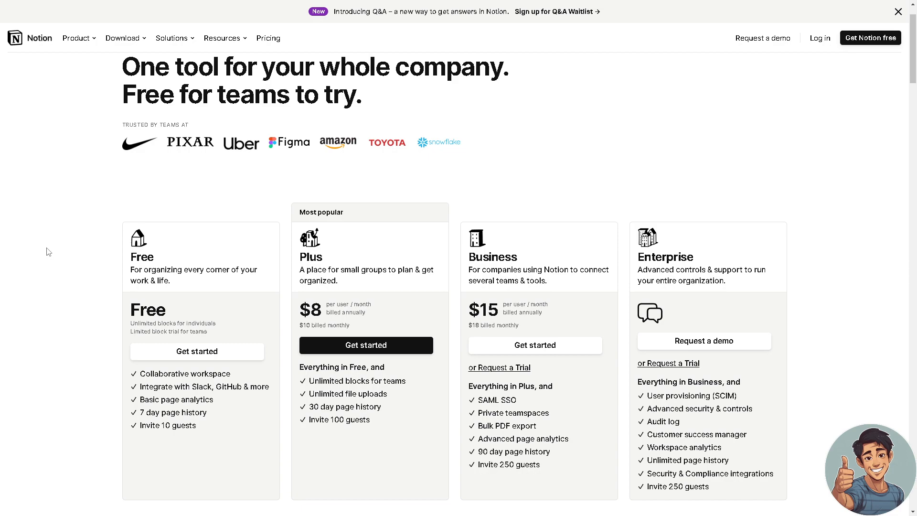
{"action": "mouse_move", "coordinate": [321, 226]}
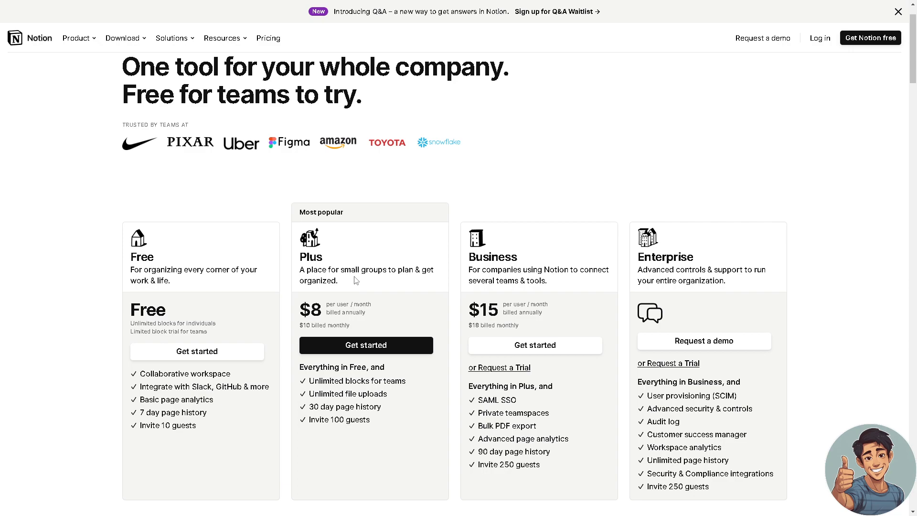
{"action": "mouse_move", "coordinate": [347, 287]}
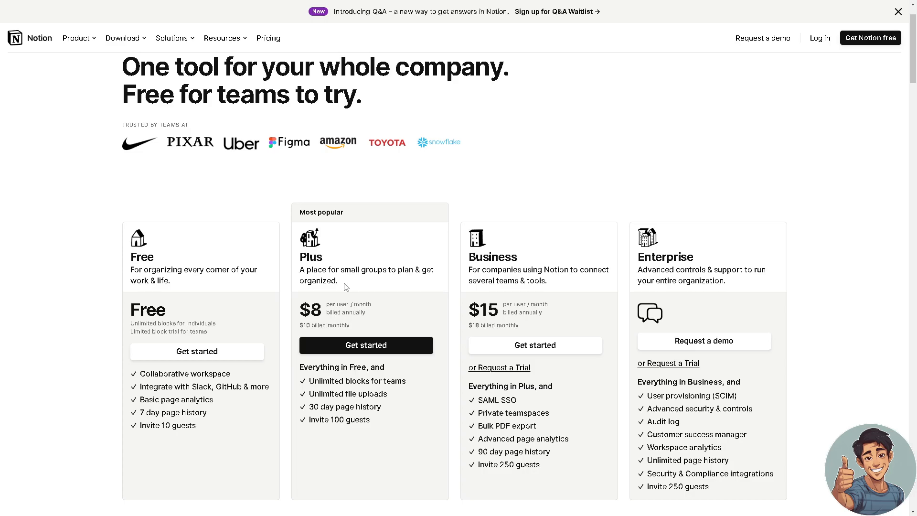
{"action": "mouse_move", "coordinate": [360, 375]}
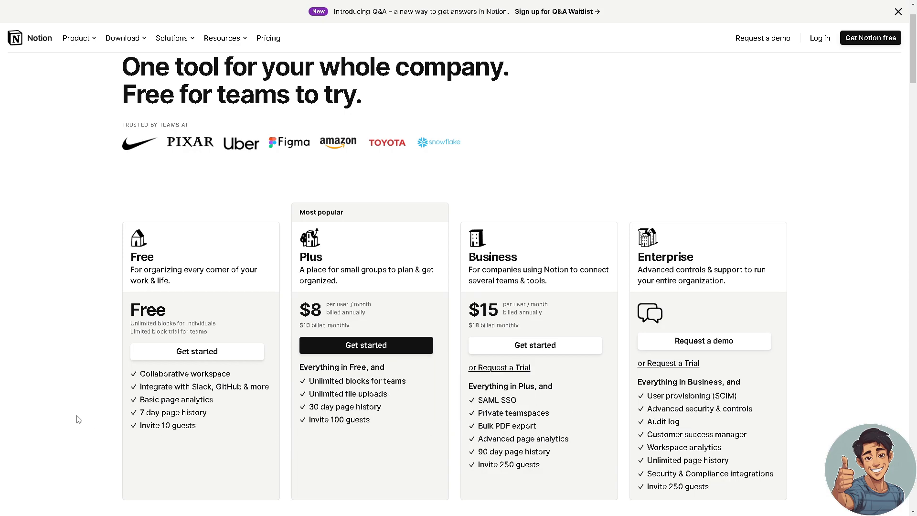
{"action": "mouse_move", "coordinate": [67, 417]}
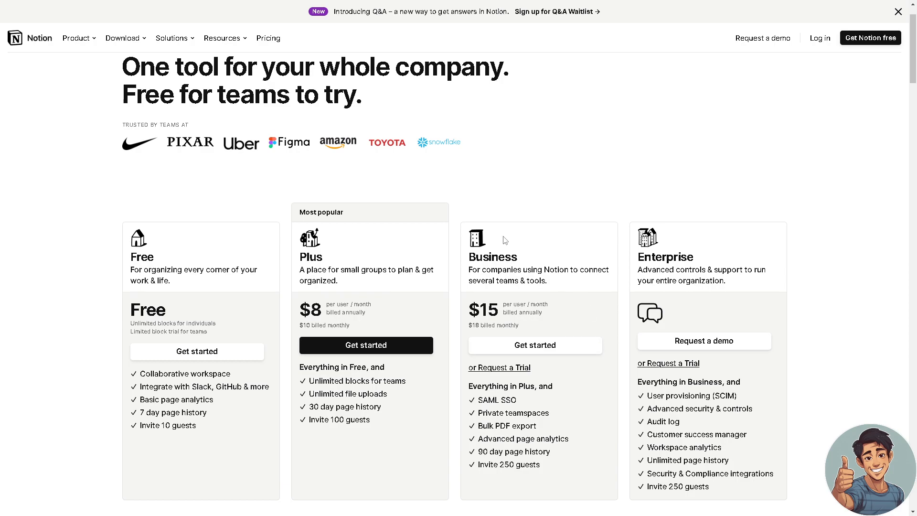
{"action": "mouse_move", "coordinate": [452, 323]}
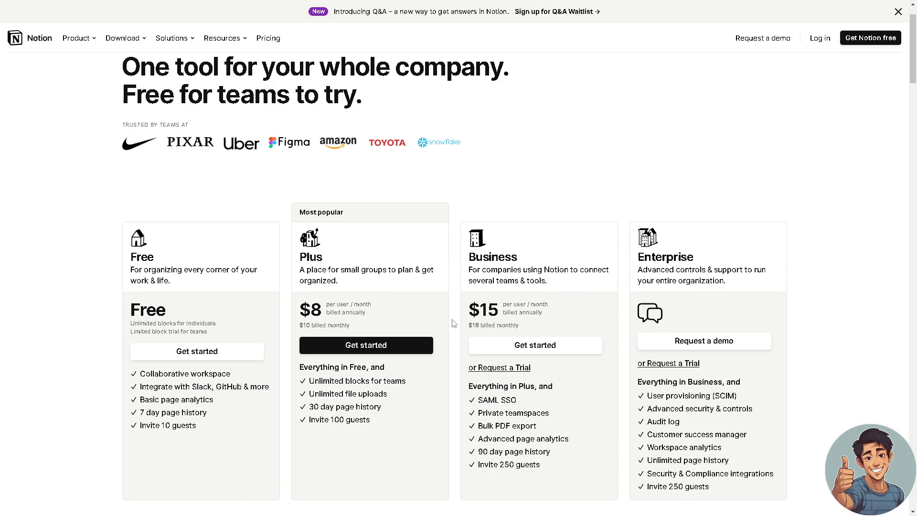
{"action": "scroll", "scroll_direction": "down", "scroll_amount": 3}
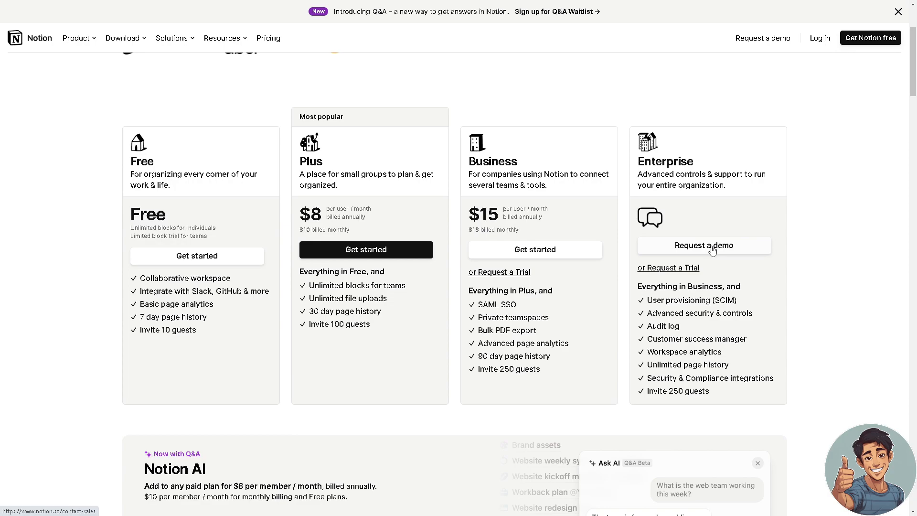
{"action": "mouse_move", "coordinate": [110, 174]}
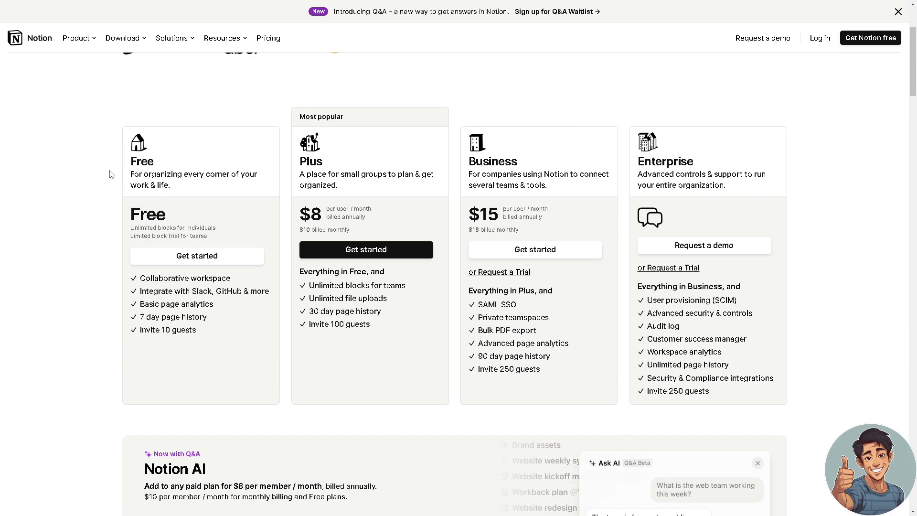
{"action": "mouse_move", "coordinate": [249, 201]}
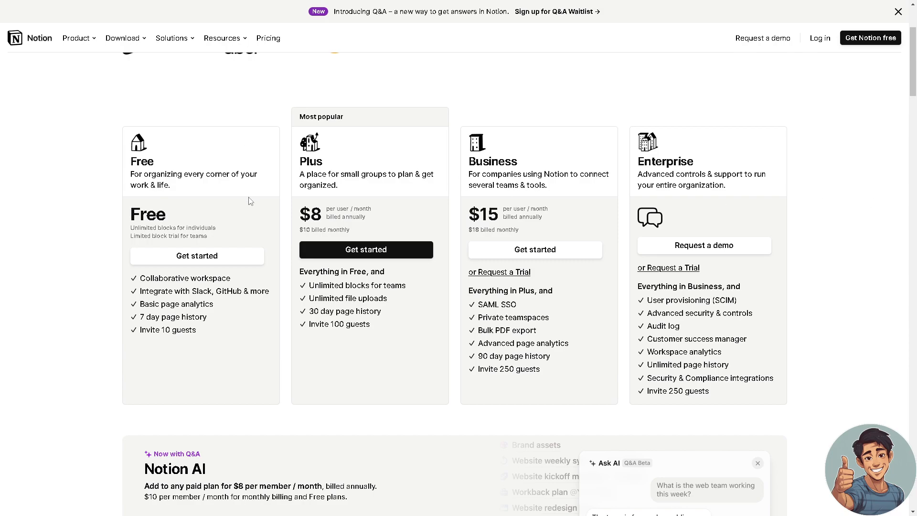
{"action": "mouse_move", "coordinate": [783, 272]}
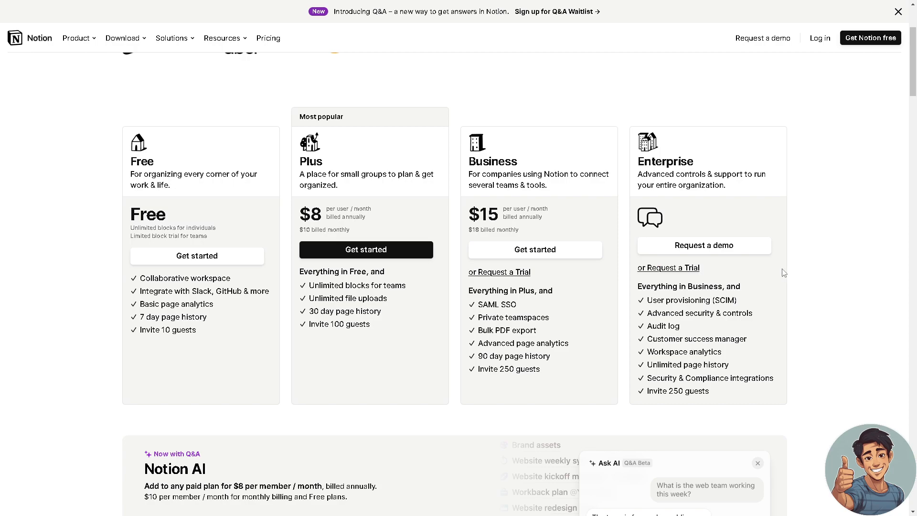
{"action": "mouse_move", "coordinate": [711, 268]}
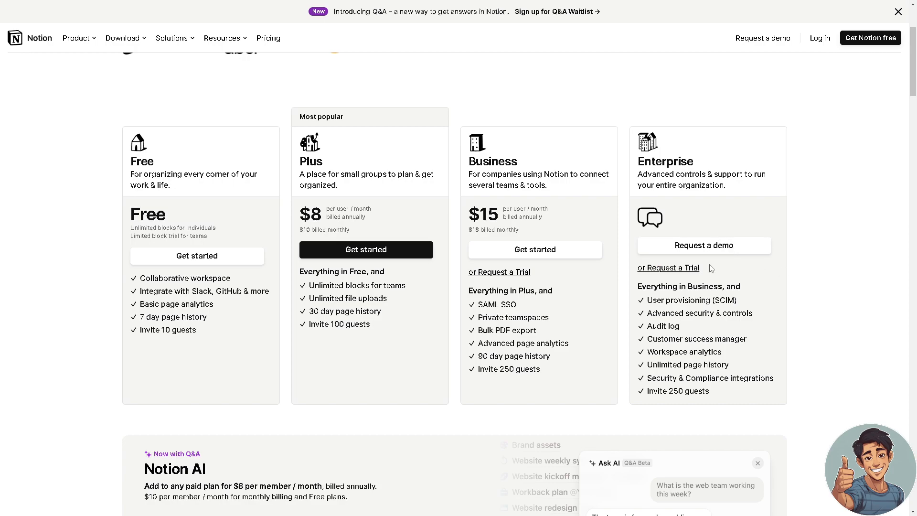
{"action": "mouse_move", "coordinate": [672, 289]}
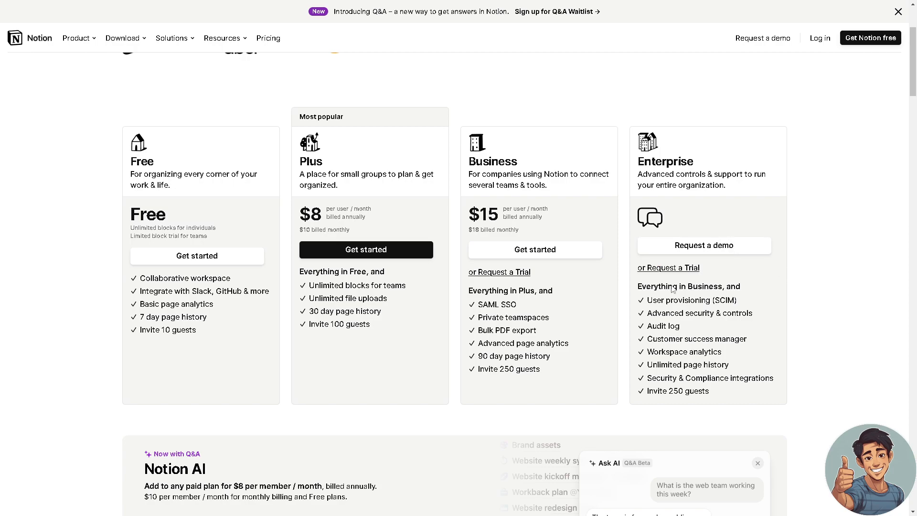
{"action": "scroll", "scroll_direction": "down", "scroll_amount": 3}
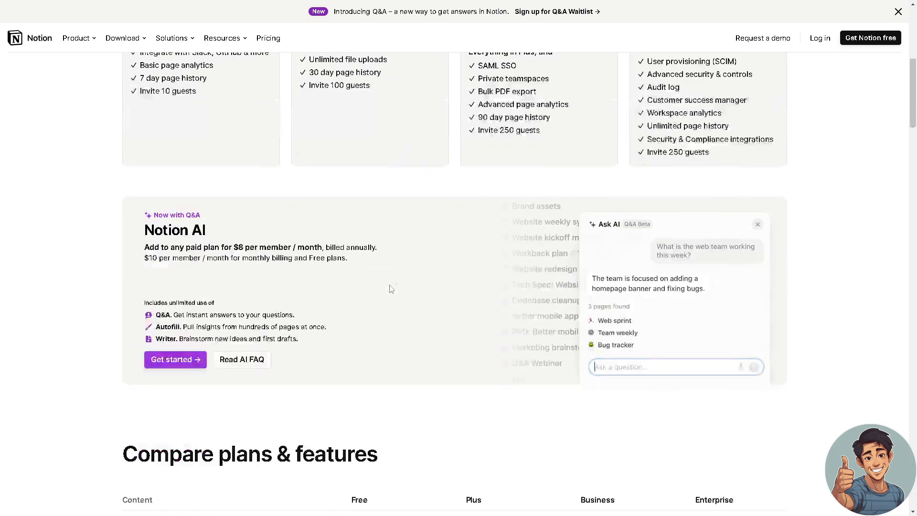
{"action": "scroll", "scroll_direction": "up", "scroll_amount": 3}
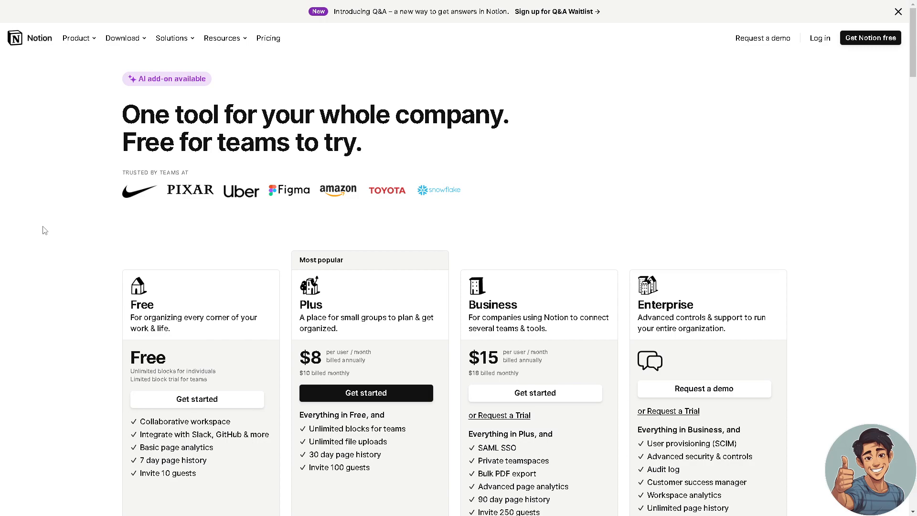
{"action": "scroll", "scroll_direction": "down", "scroll_amount": 3}
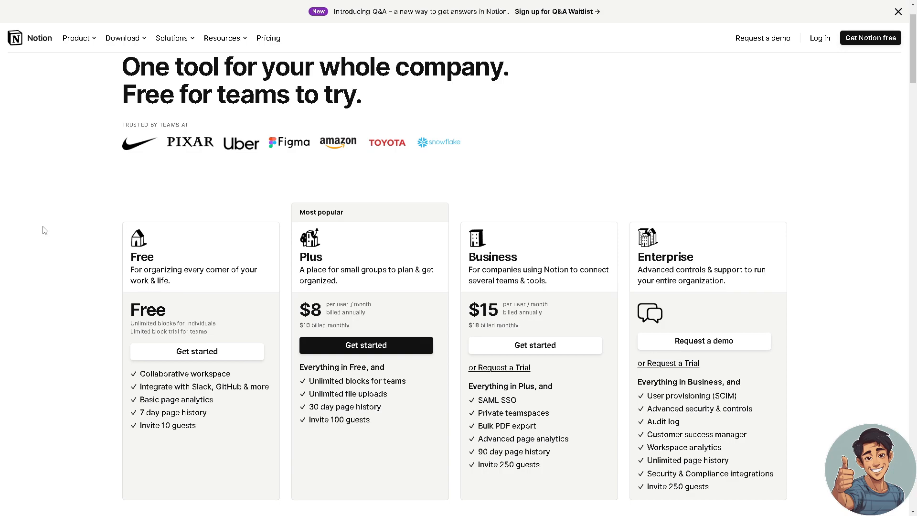
{"action": "scroll", "scroll_direction": "down", "scroll_amount": 3}
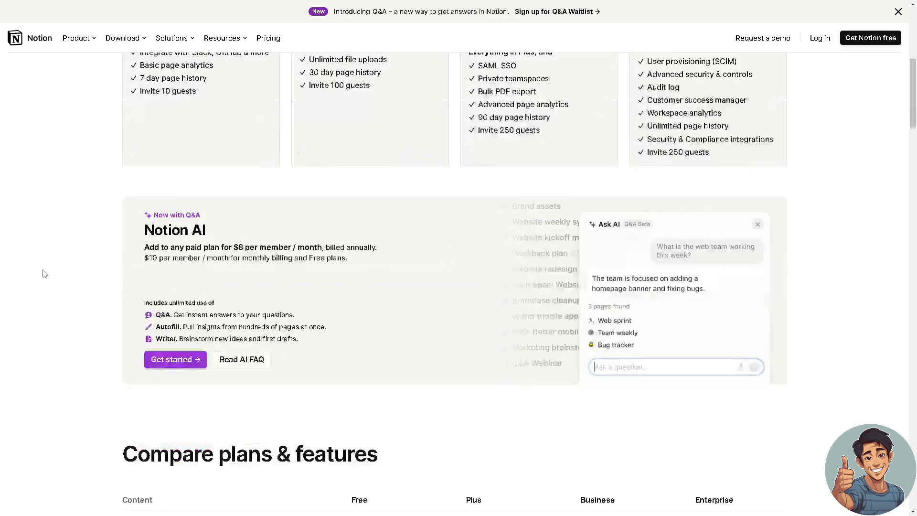
{"action": "scroll", "scroll_direction": "down", "scroll_amount": 3}
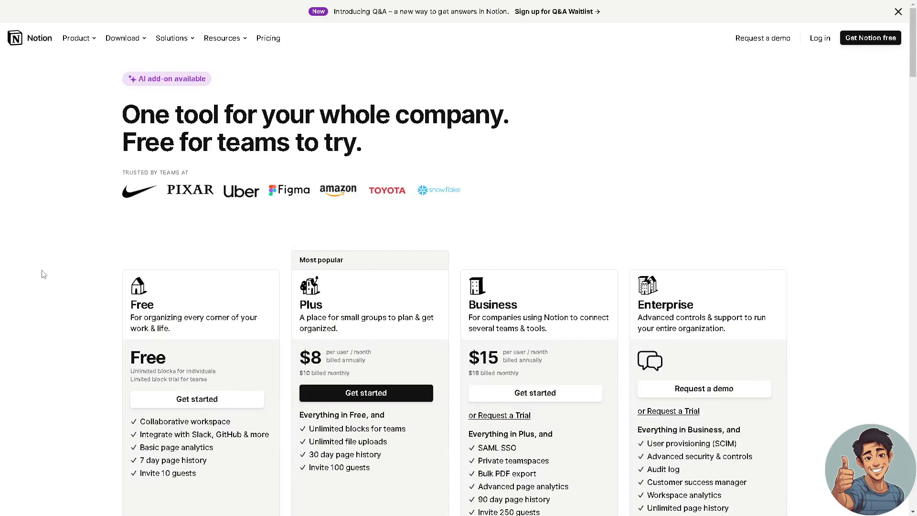
{"action": "scroll", "scroll_direction": "down", "scroll_amount": 3}
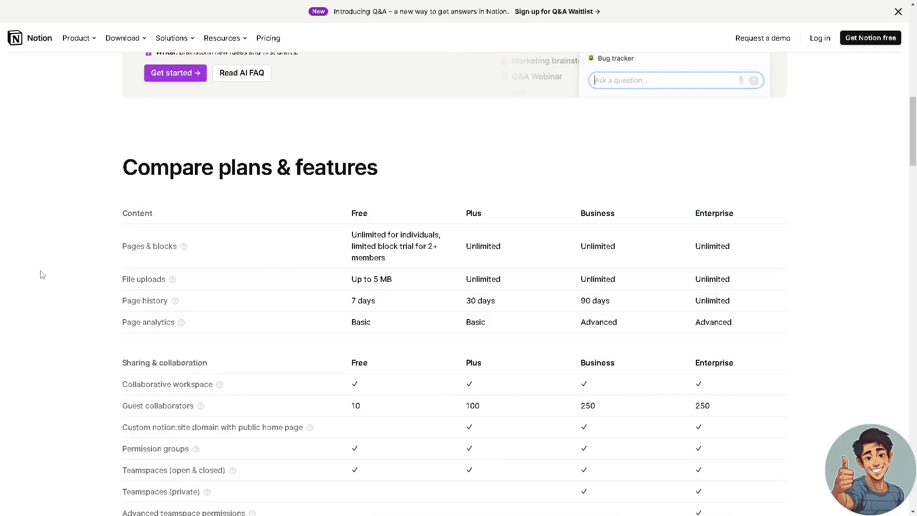
{"action": "scroll", "scroll_direction": "down", "scroll_amount": 3}
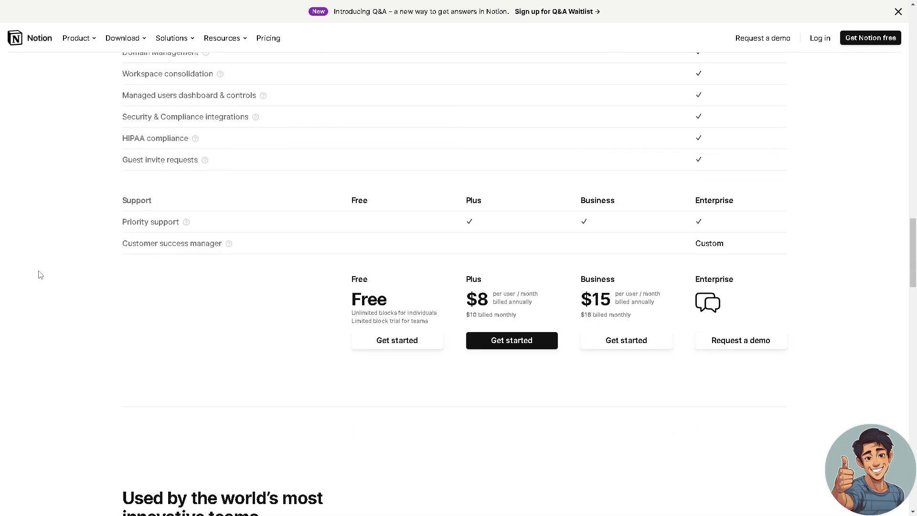
{"action": "scroll", "scroll_direction": "down", "scroll_amount": 3}
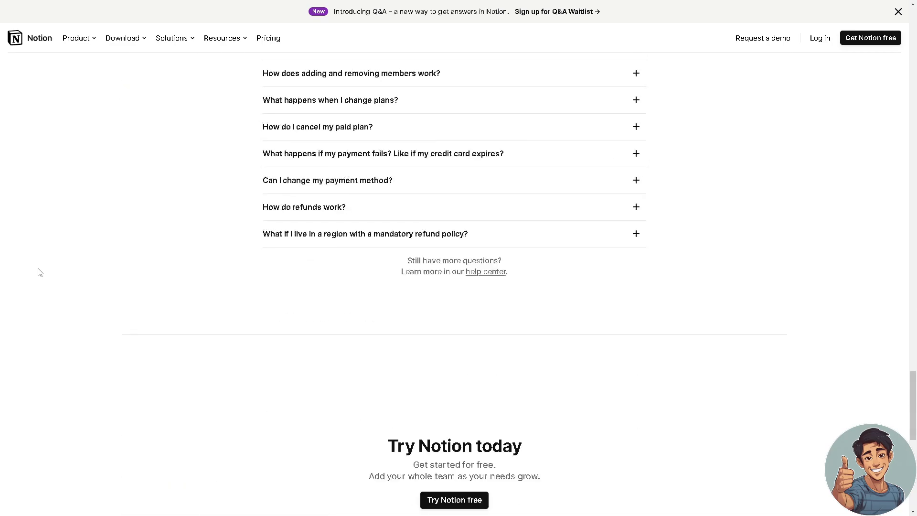